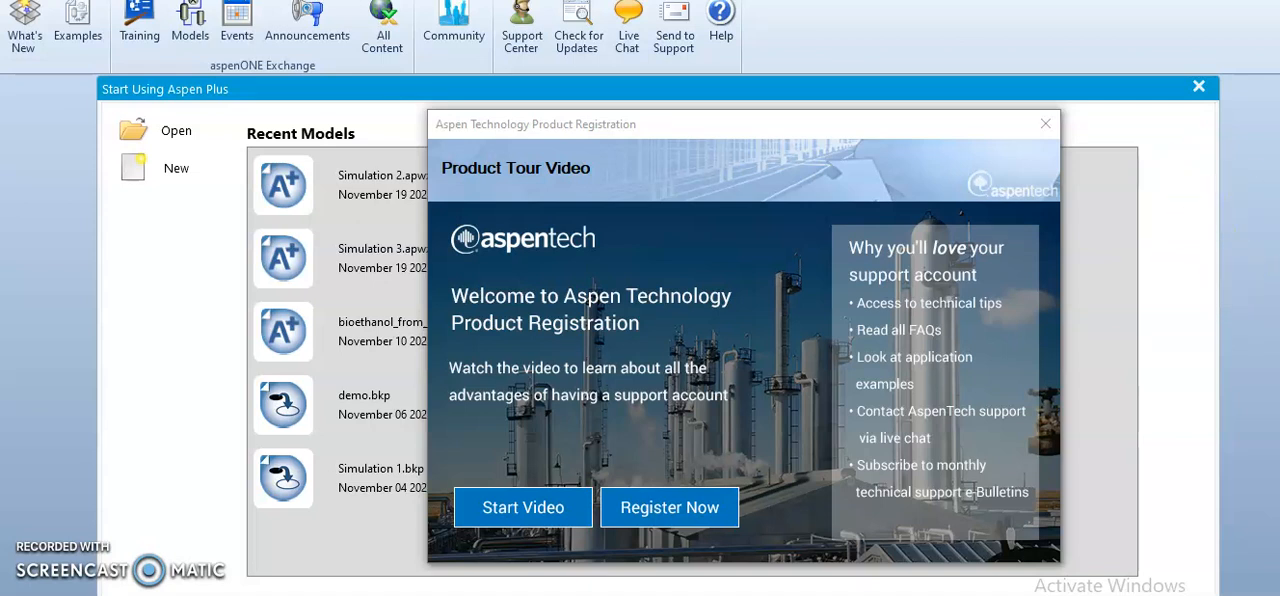
mouse_move(1256, 540)
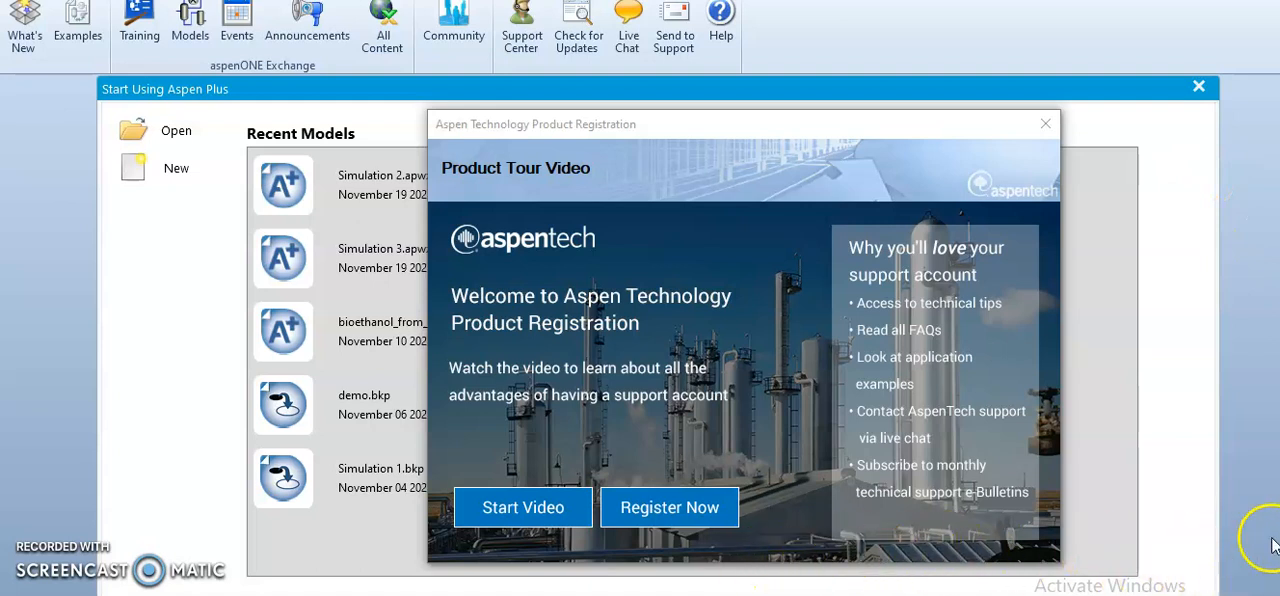
mouse_move(1036, 420)
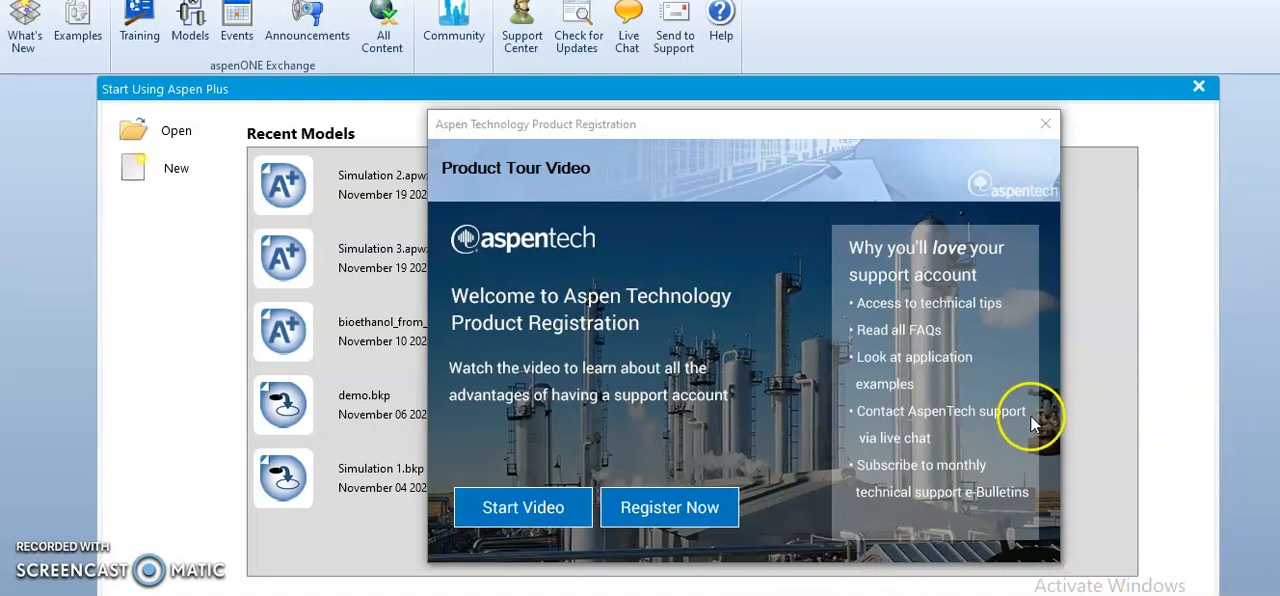
mouse_move(1130, 410)
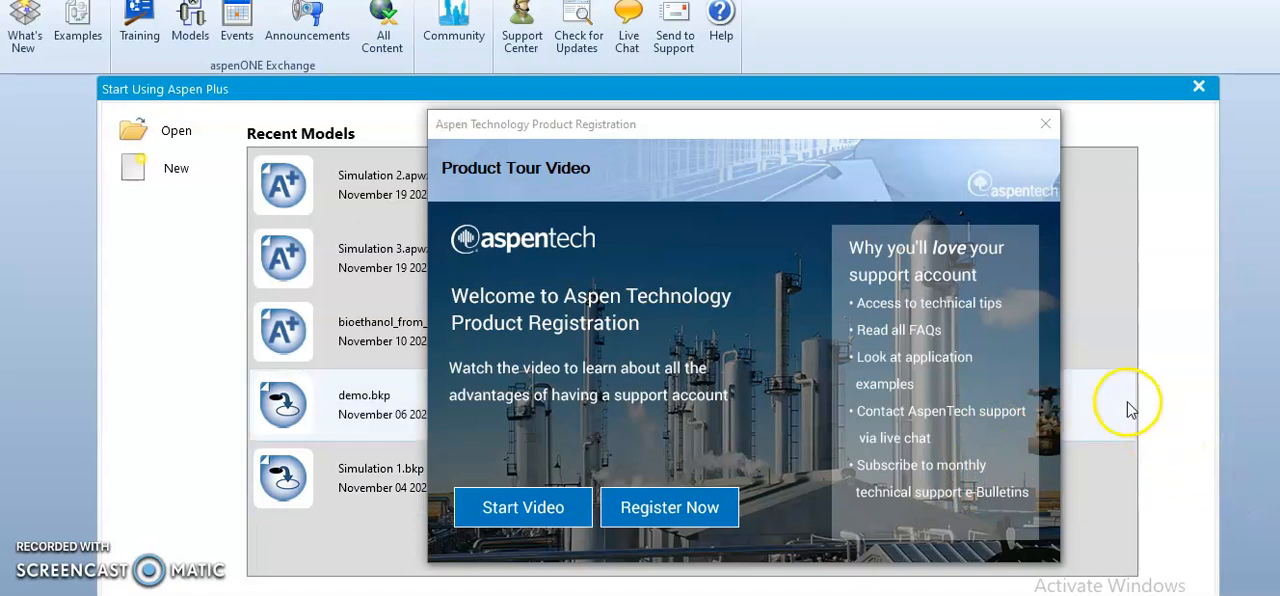
mouse_move(1130, 404)
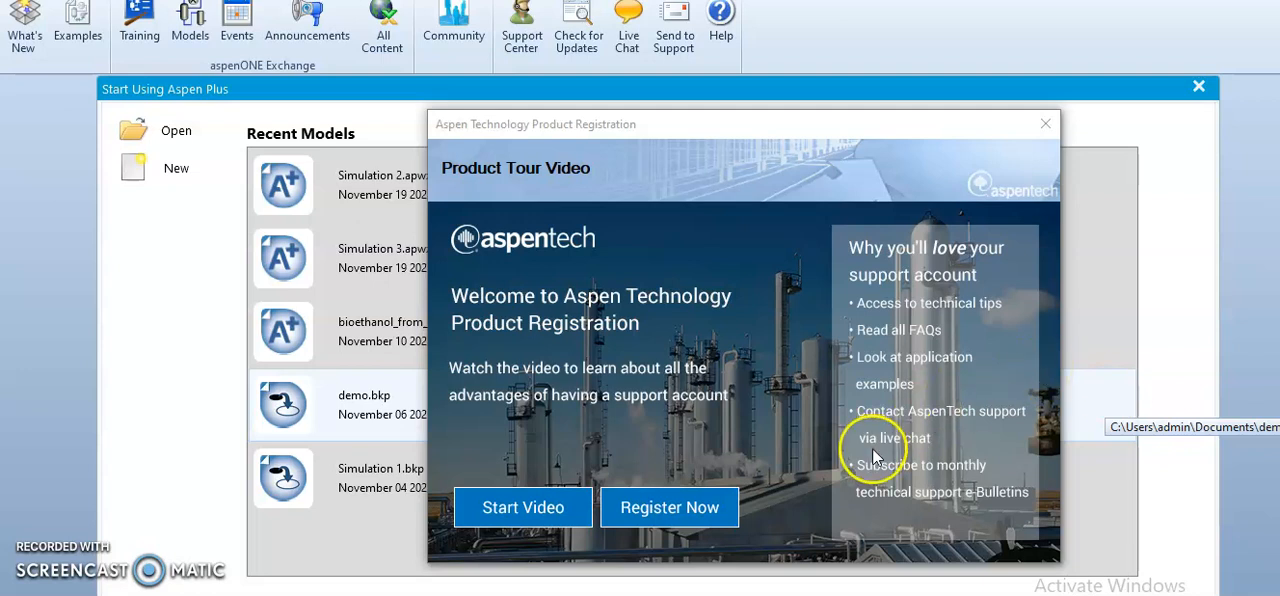
mouse_move(1104, 188)
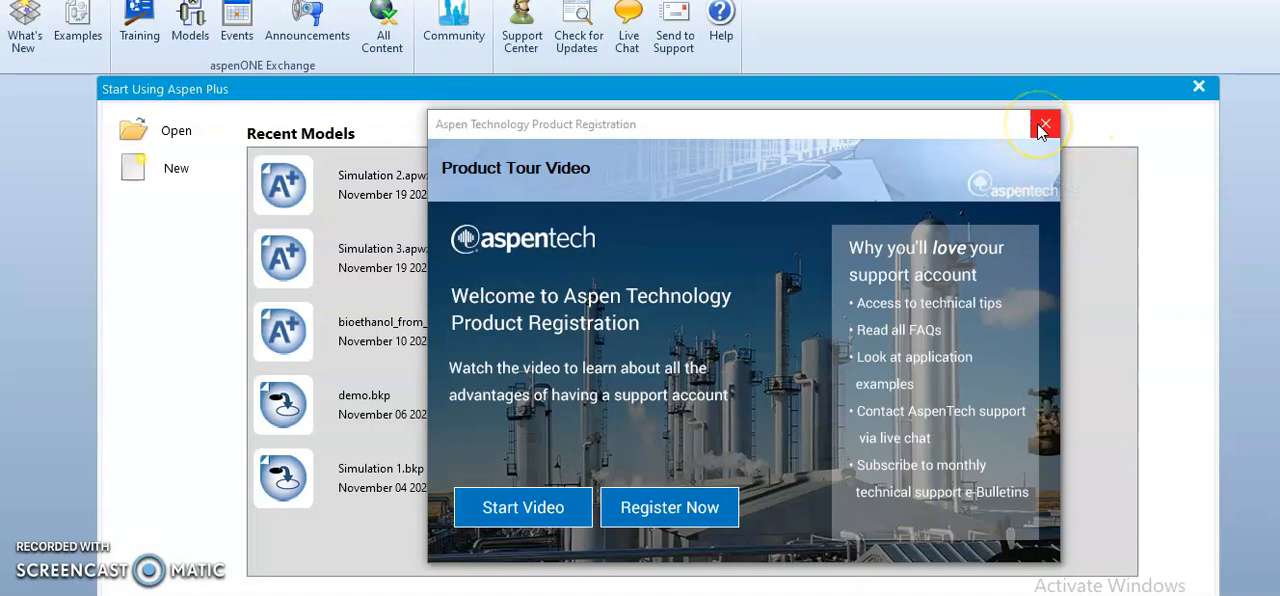
mouse_move(1044, 124)
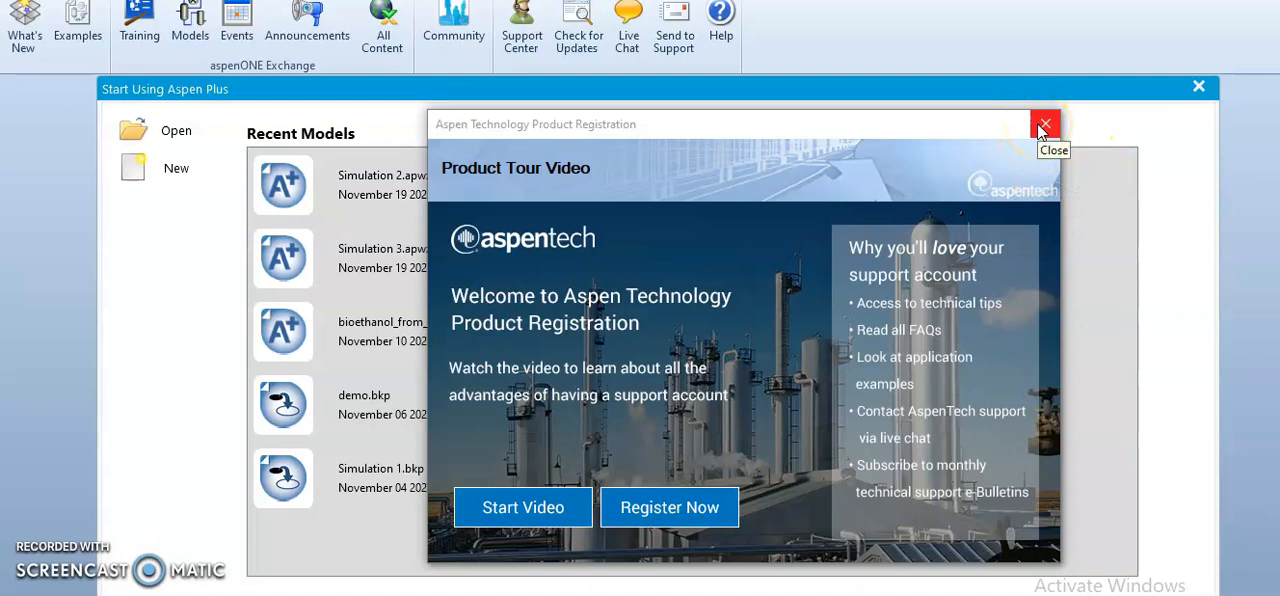
- Dismiss the Product Registration popup and create a new blank simulation
click(1044, 124)
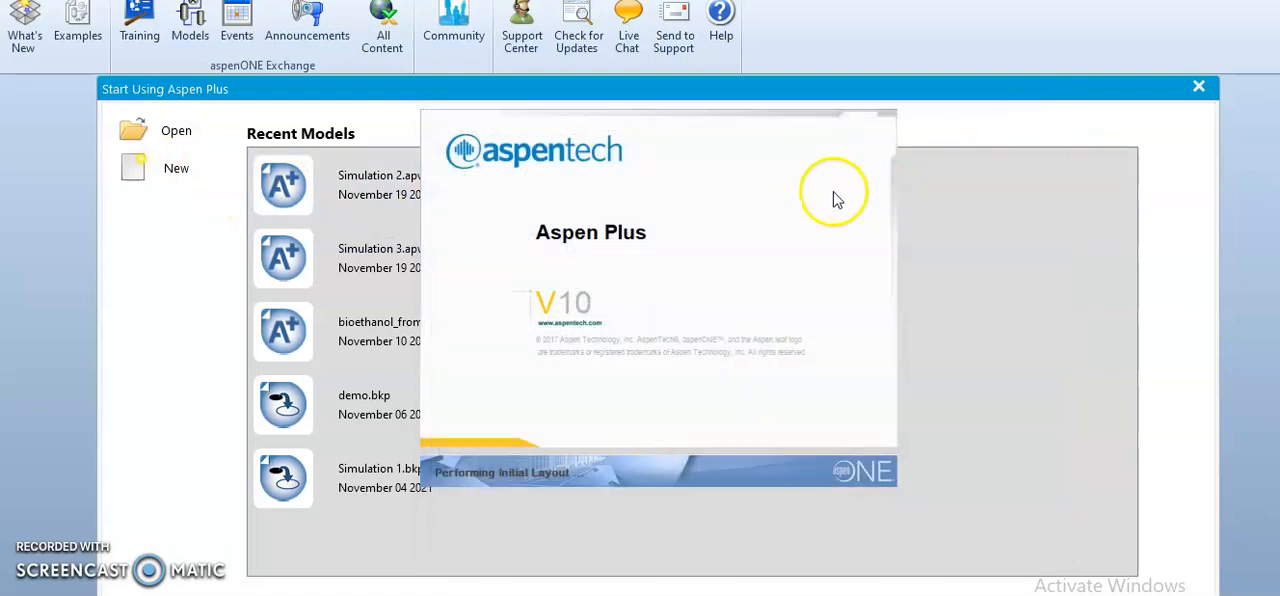
mouse_move(760, 150)
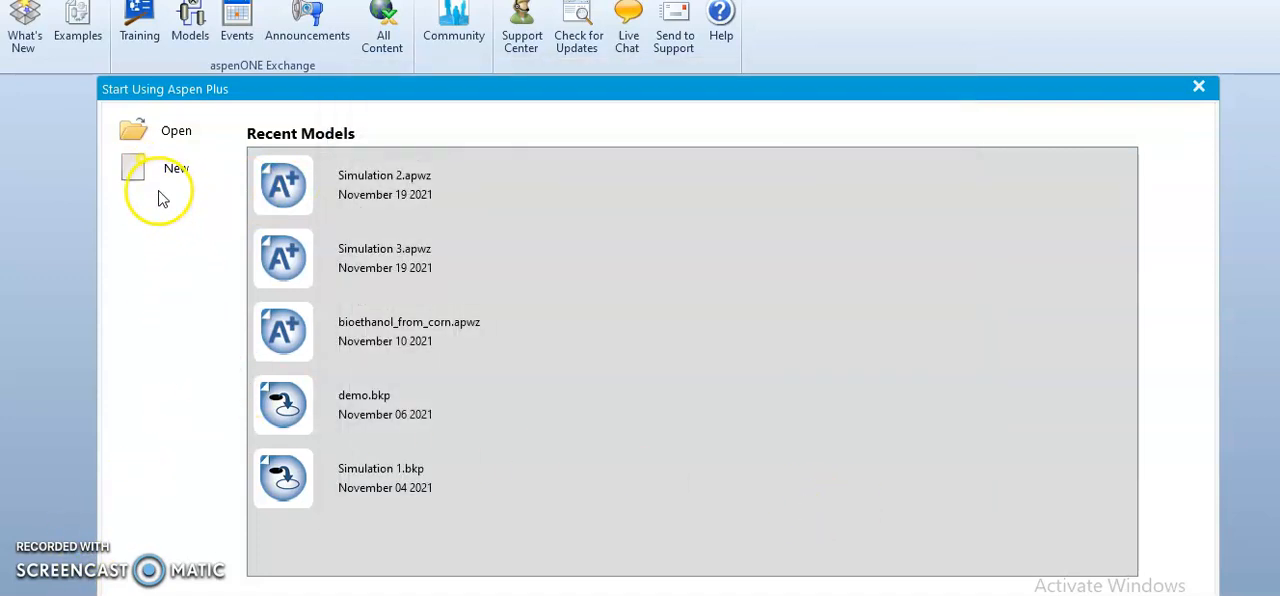
click(176, 168)
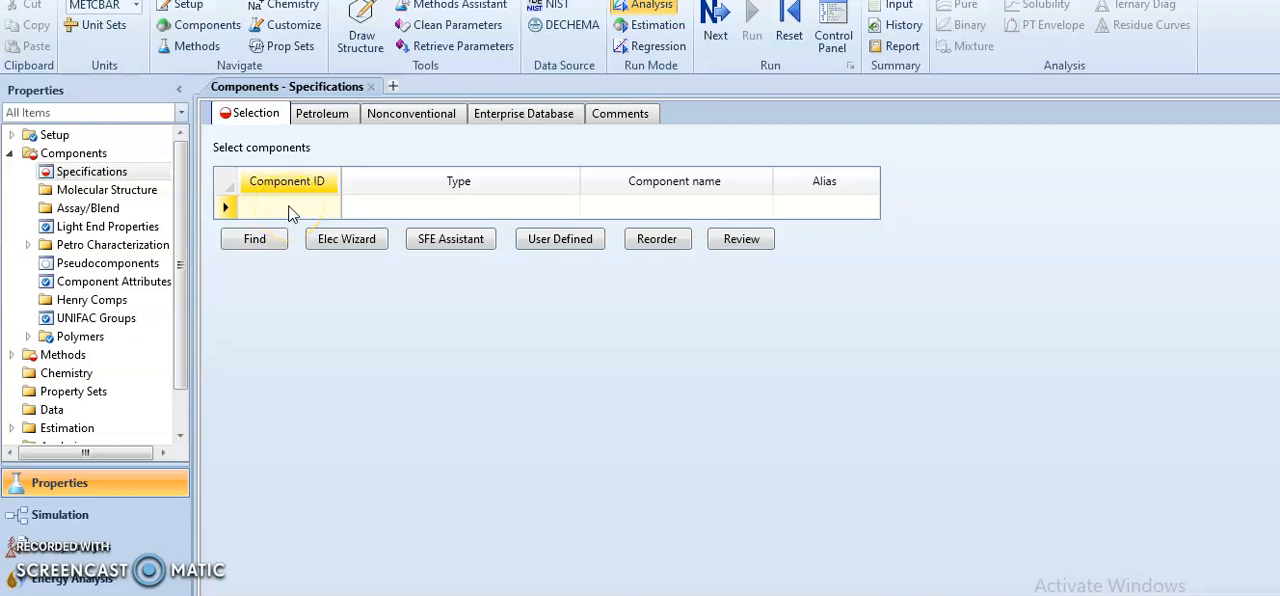
- Enter ACETONE, MEK and HEXENE as the Component IDs in the specifications form
click(288, 208)
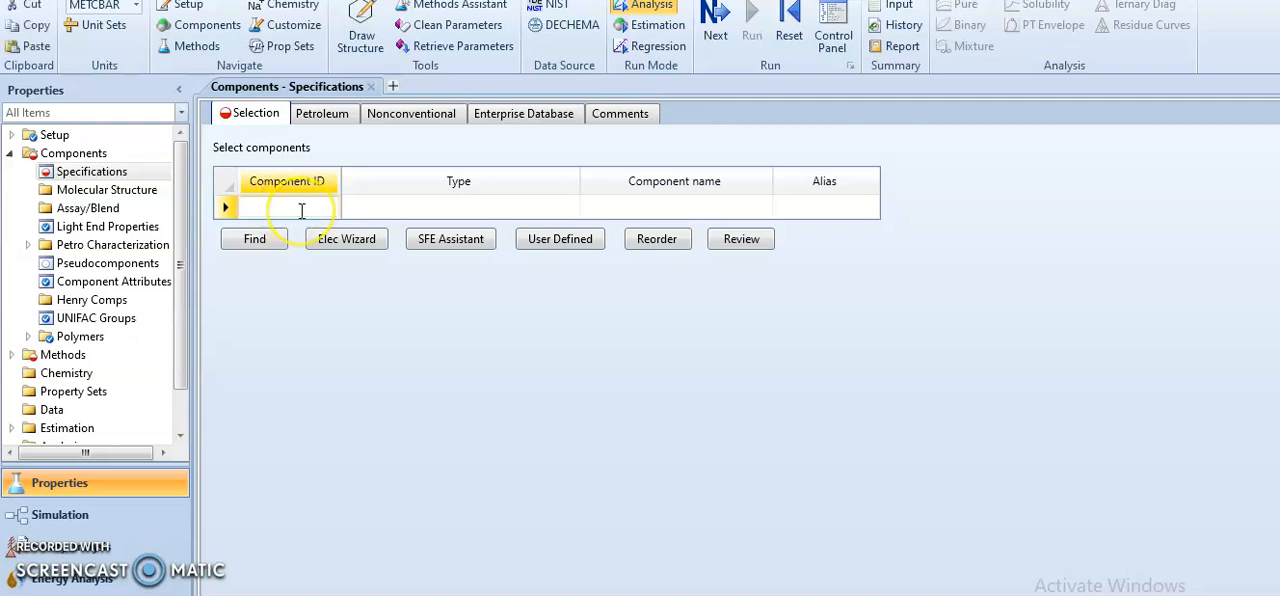
text(ACETONE)
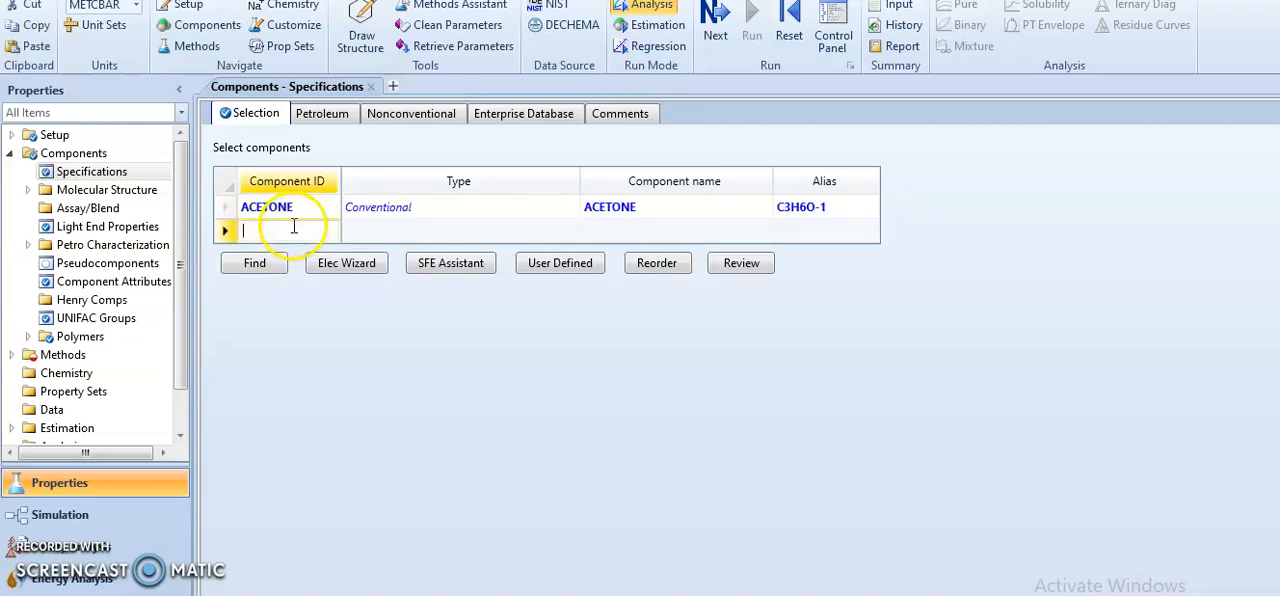
text(M)
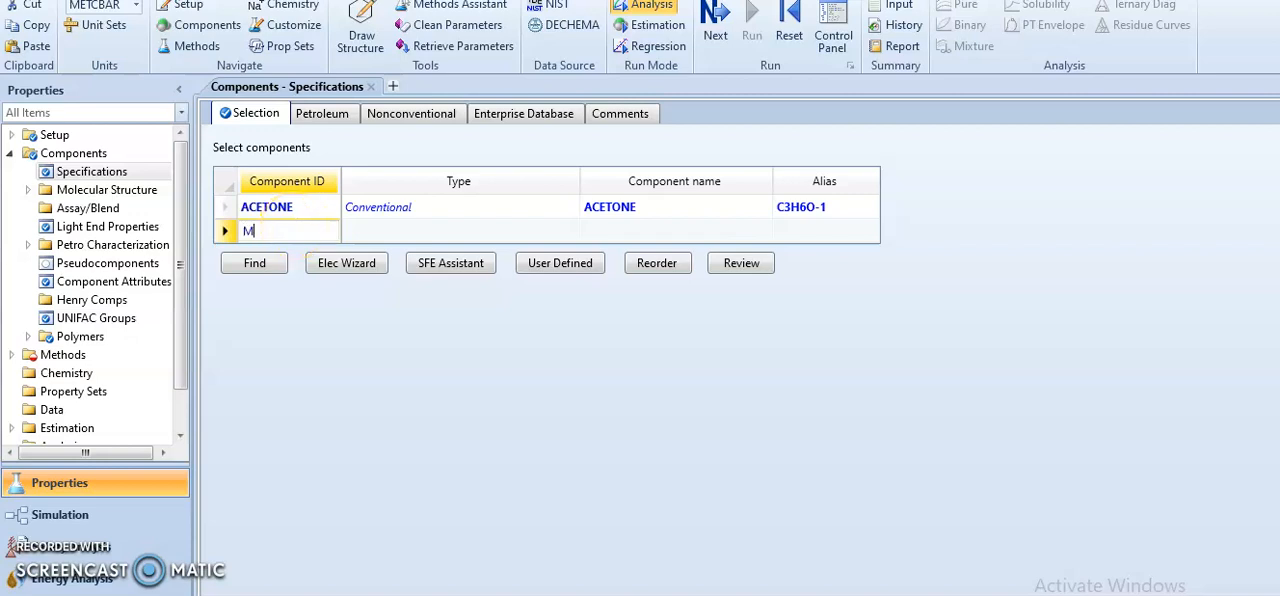
text(EK)
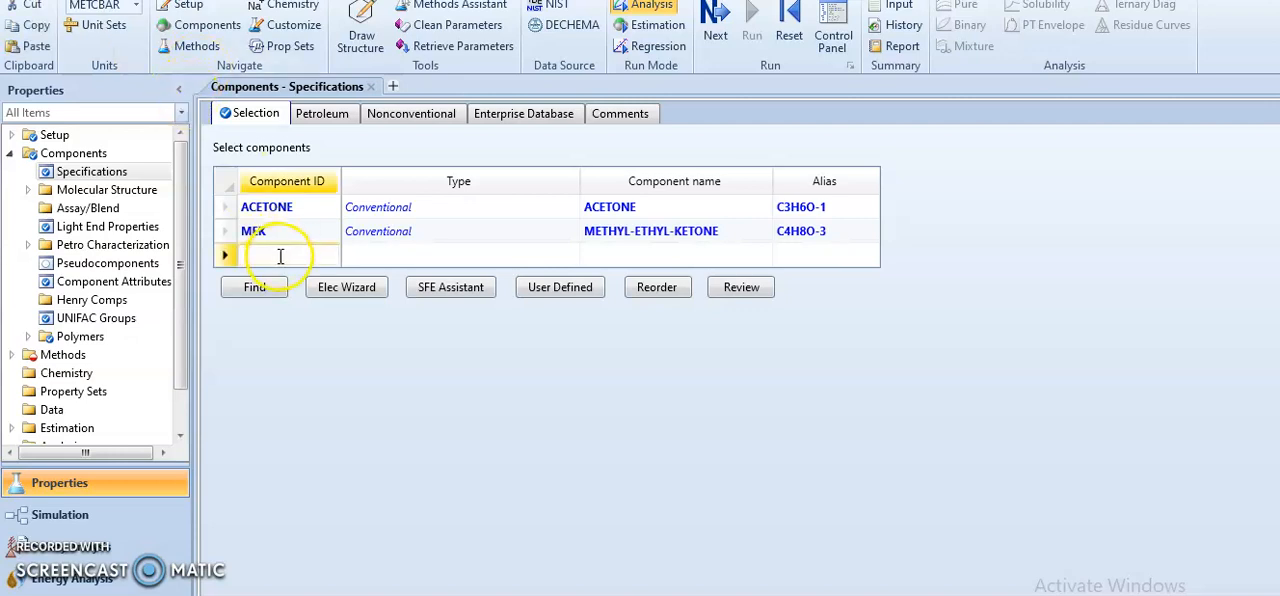
text(HEX)
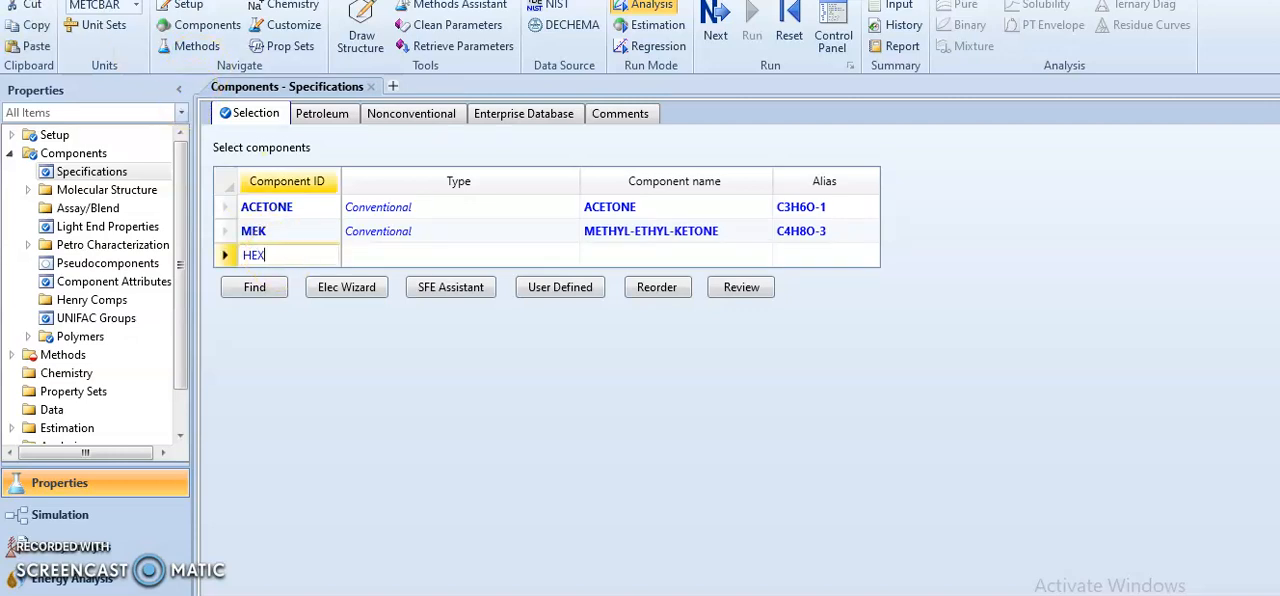
text(ENE)
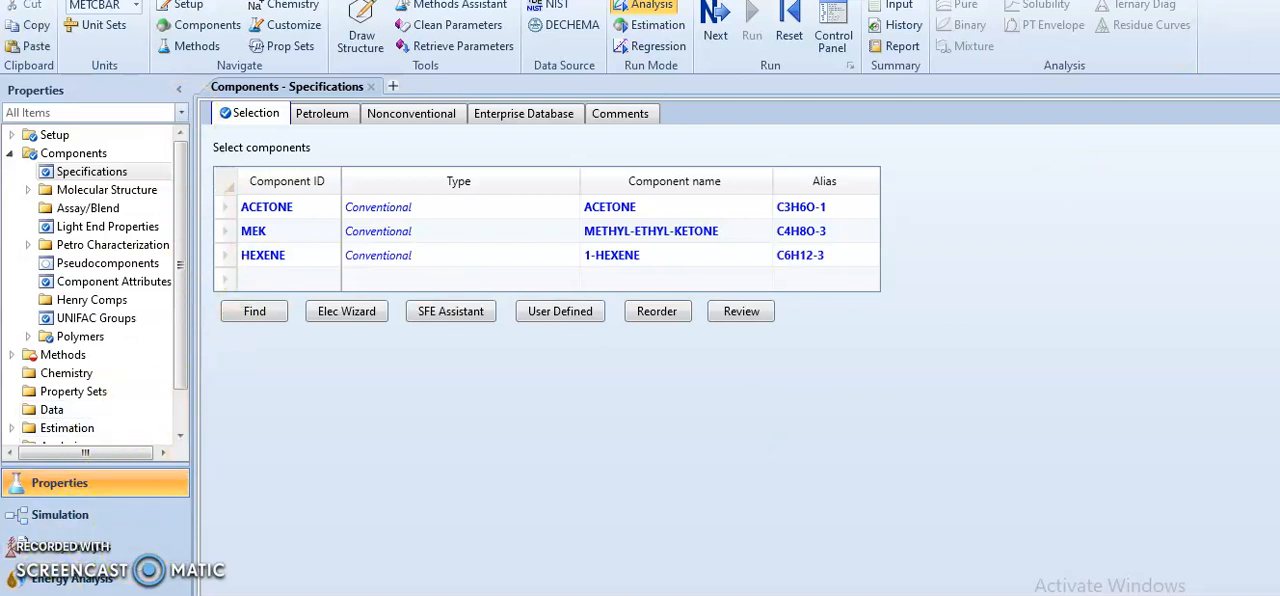
mouse_move(604, 360)
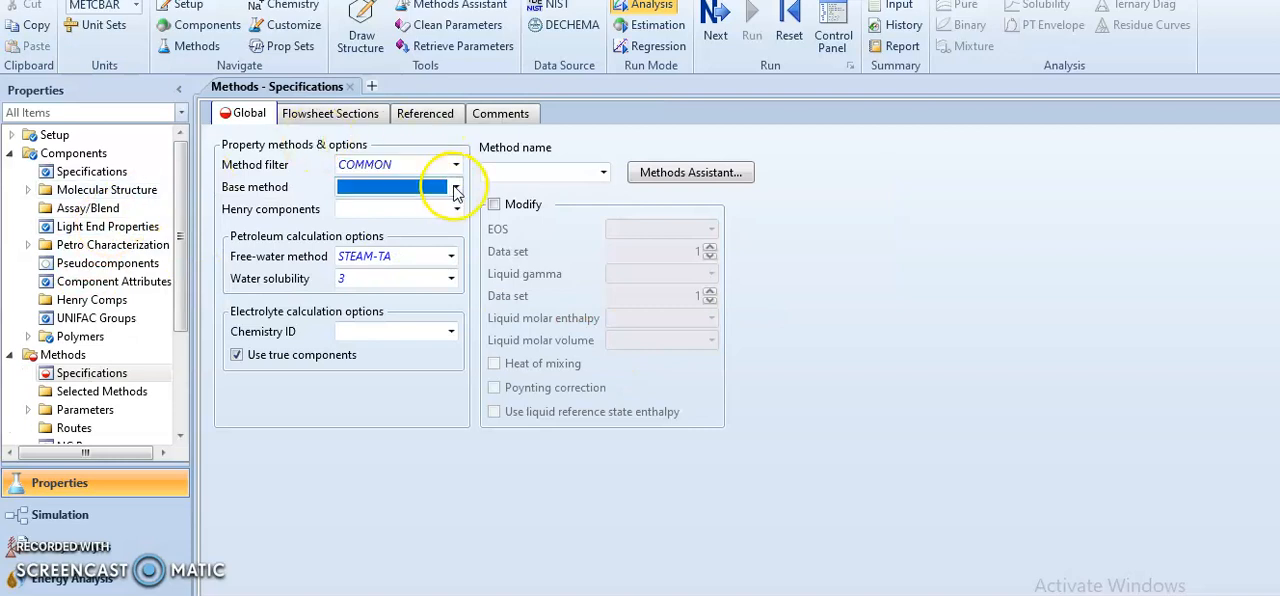
- Choose NRTL as the base method, estimate missing binary parameters with UNIFAC, and confirm the property run
click(456, 188)
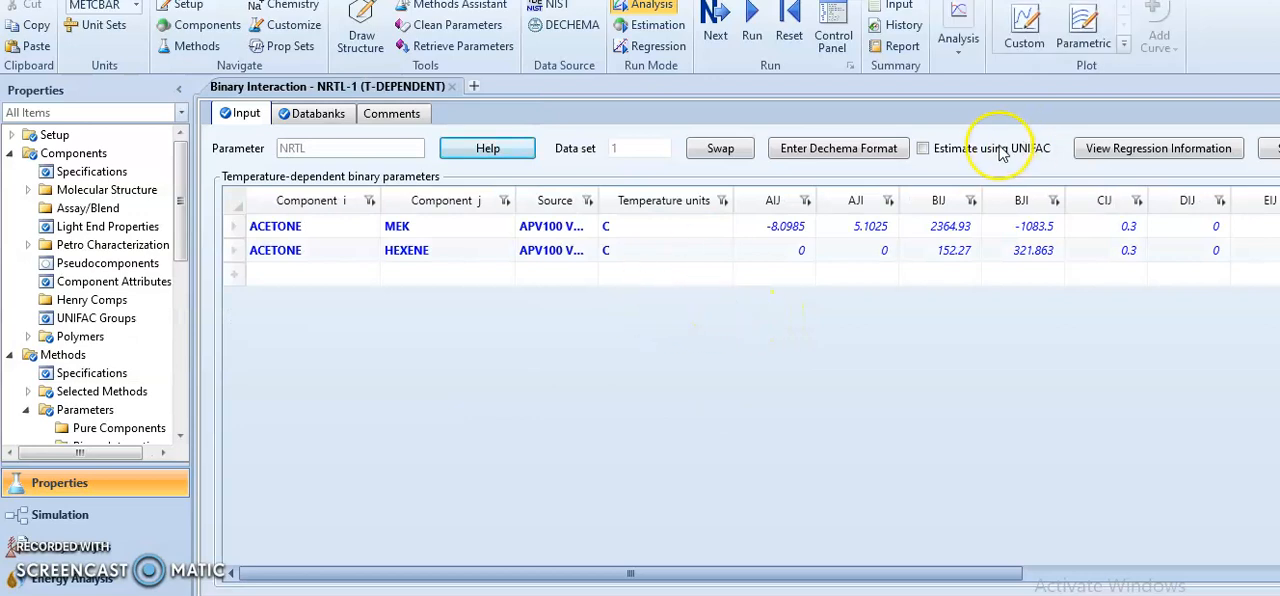
mouse_move(378, 236)
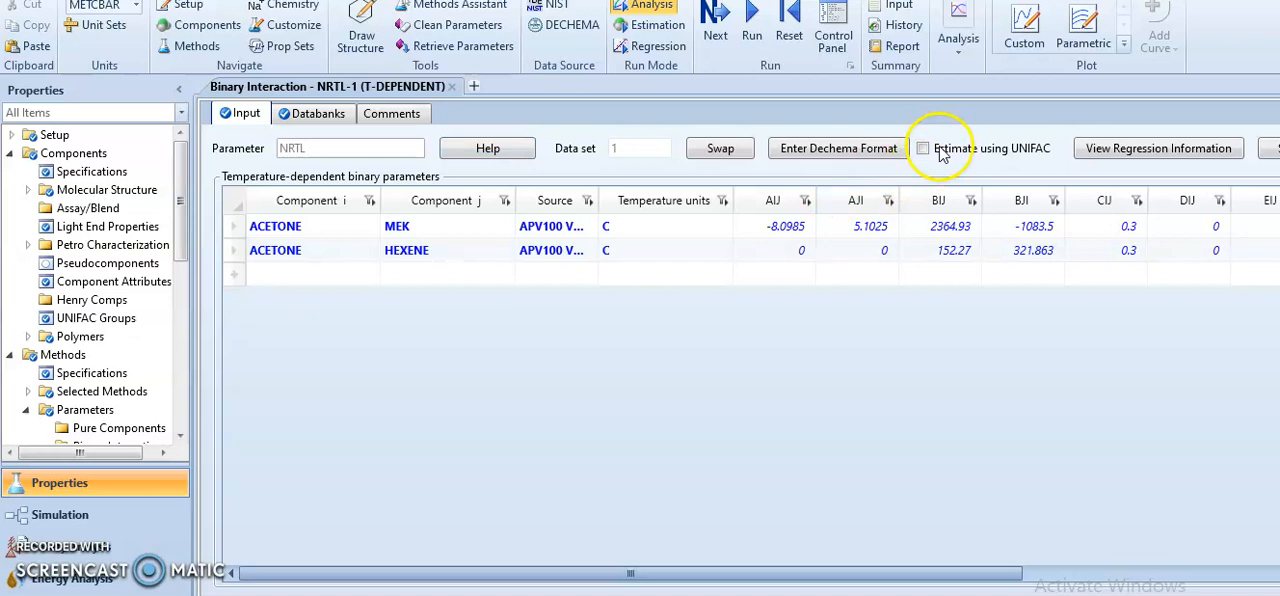
click(922, 148)
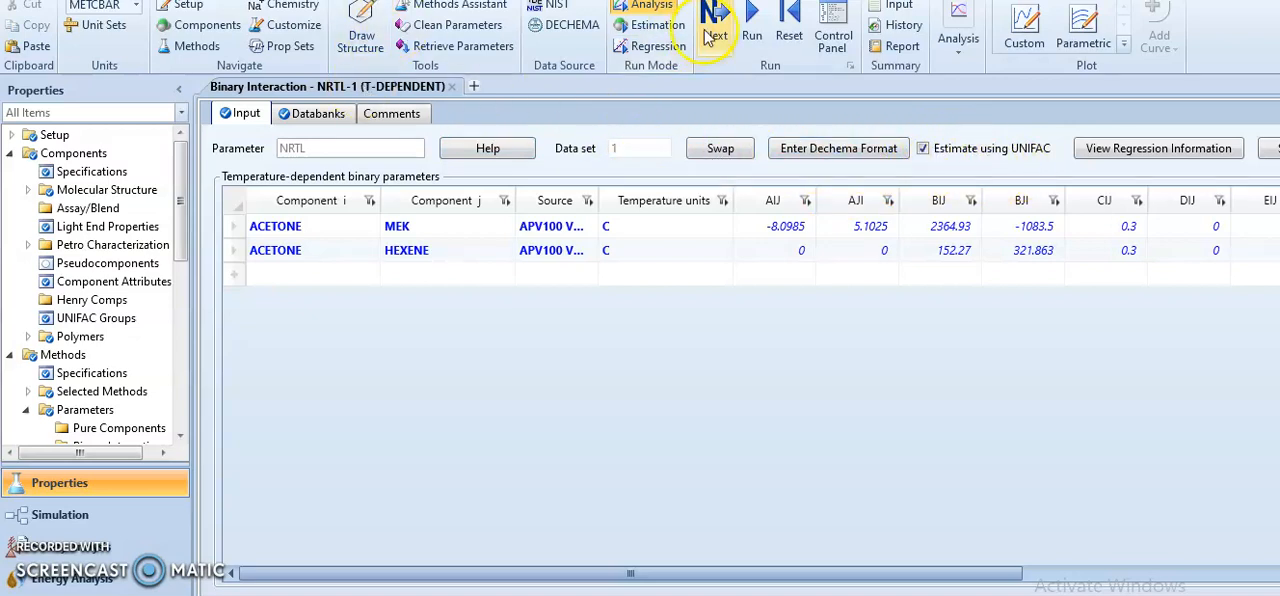
click(716, 22)
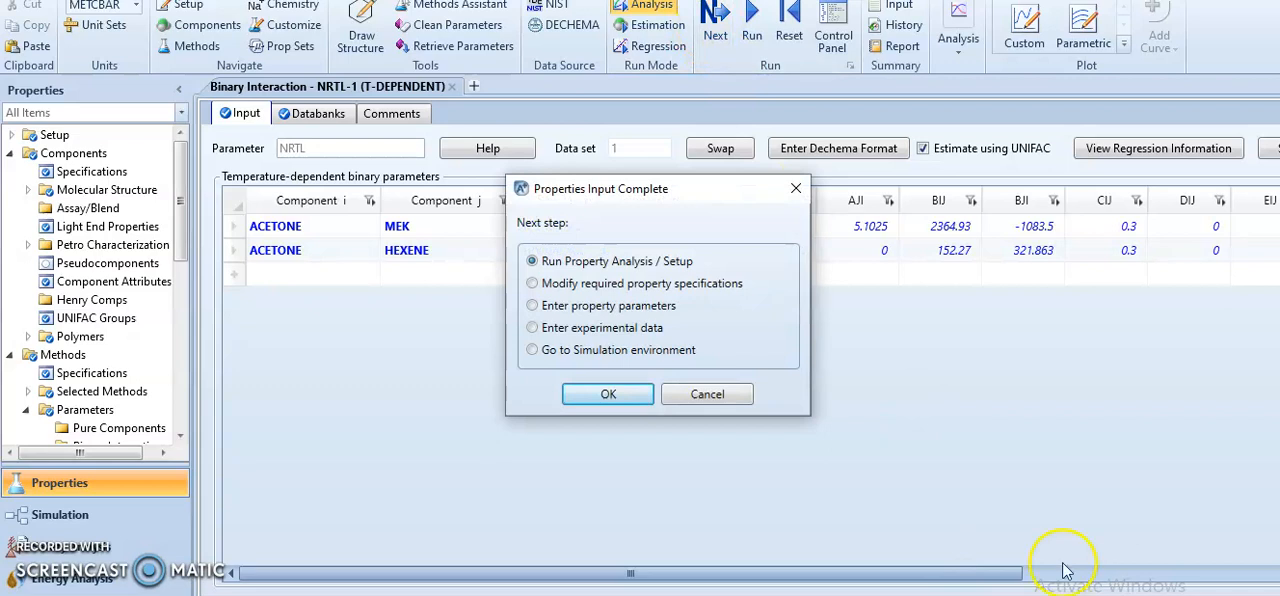
click(608, 392)
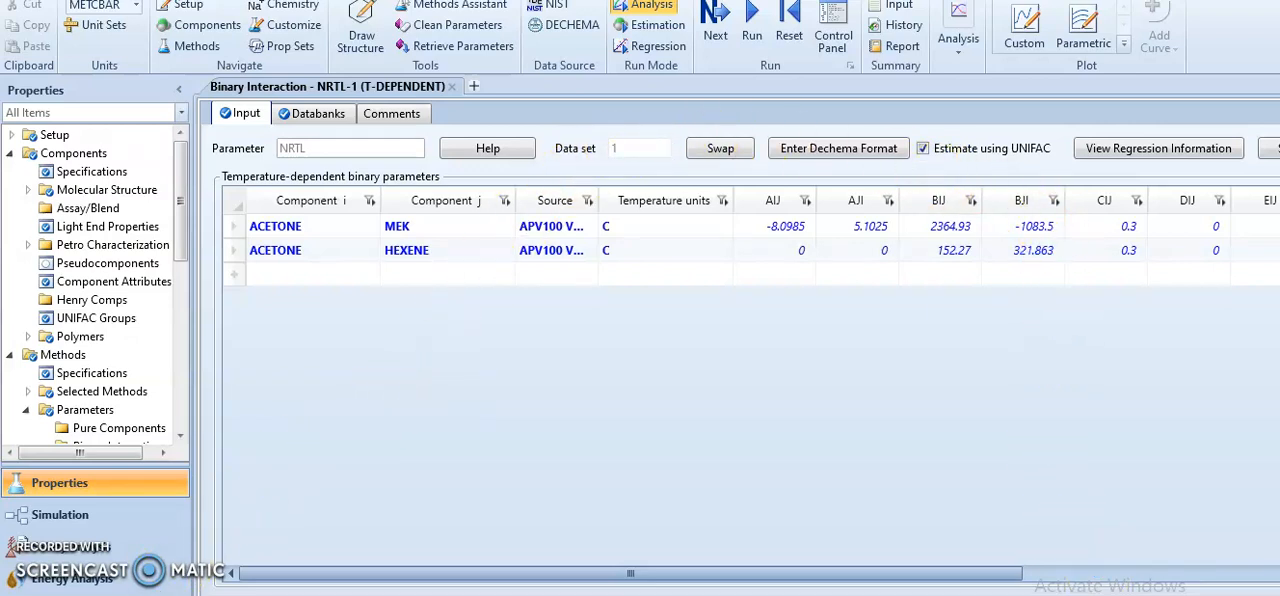
- Run the property analysis so the parameter tables are generated
click(752, 22)
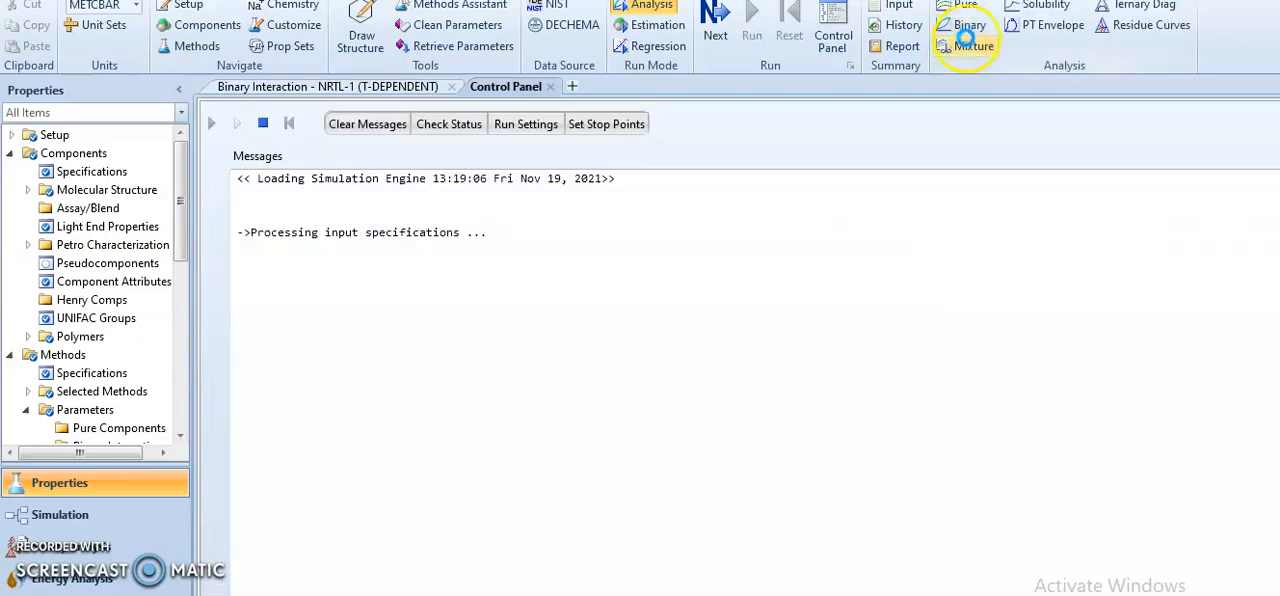
mouse_move(1024, 210)
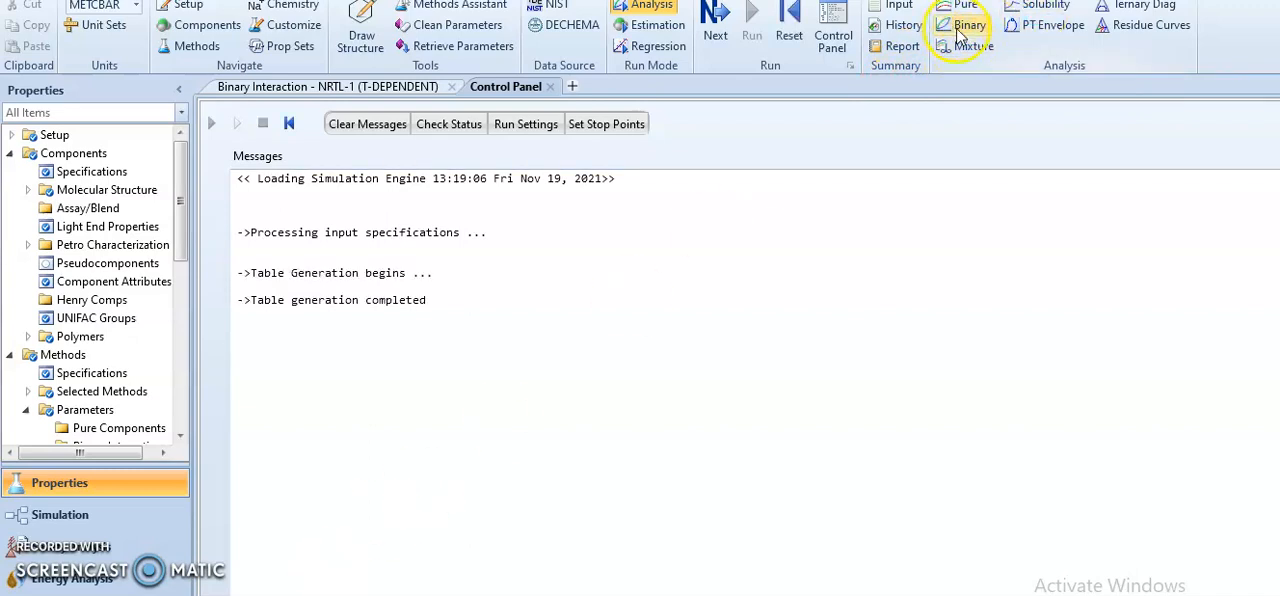
mouse_move(968, 24)
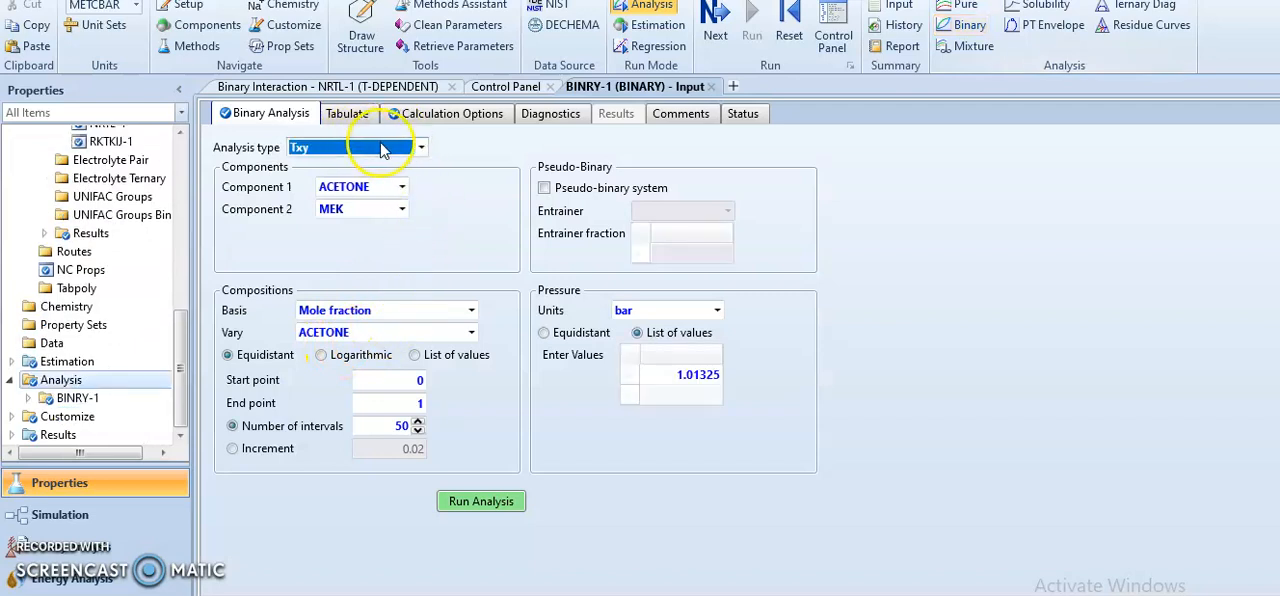
- Set Component 1 to HEXENE, Component 2 to MEK, keeping Mole fraction as the basis
click(420, 148)
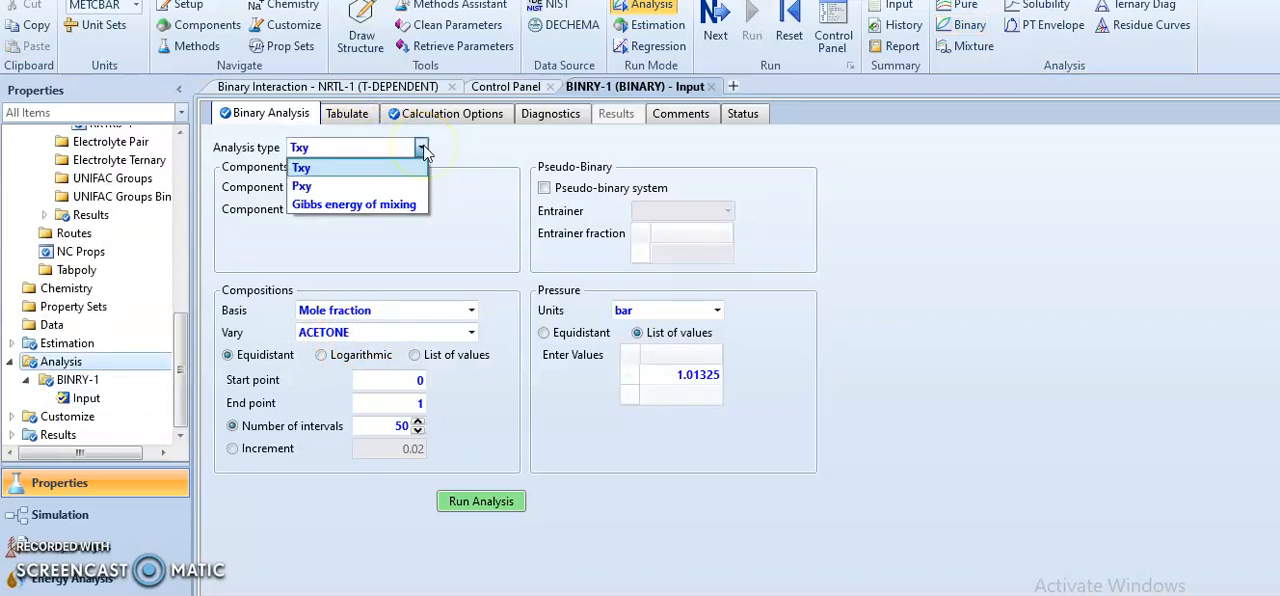
mouse_move(410, 168)
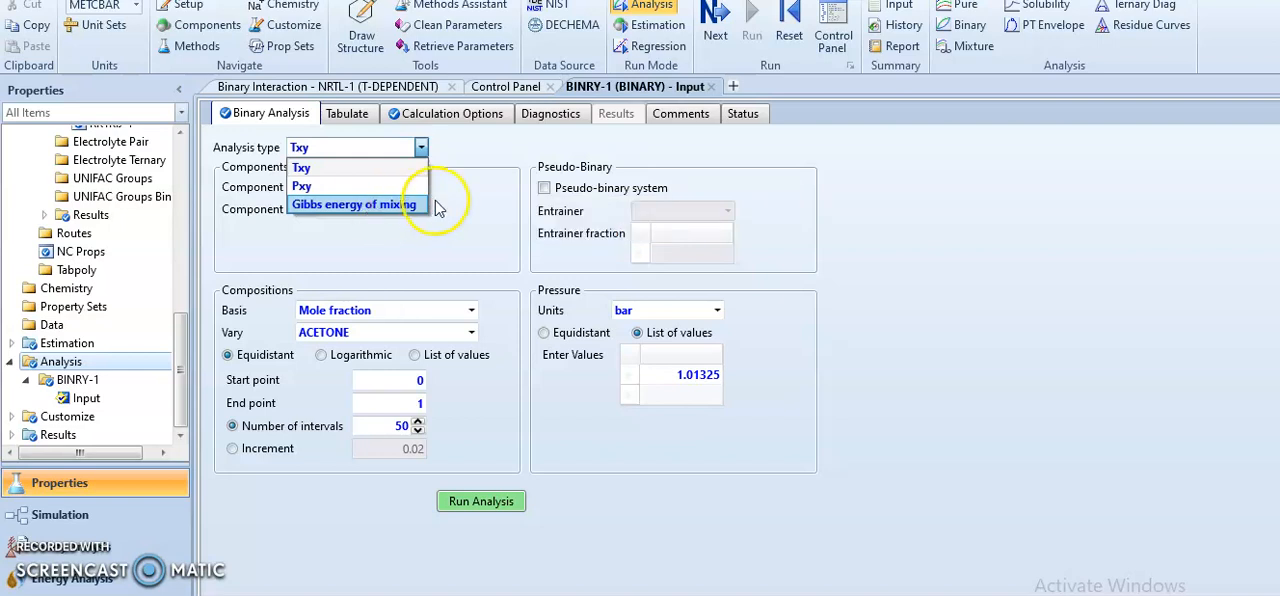
mouse_move(356, 204)
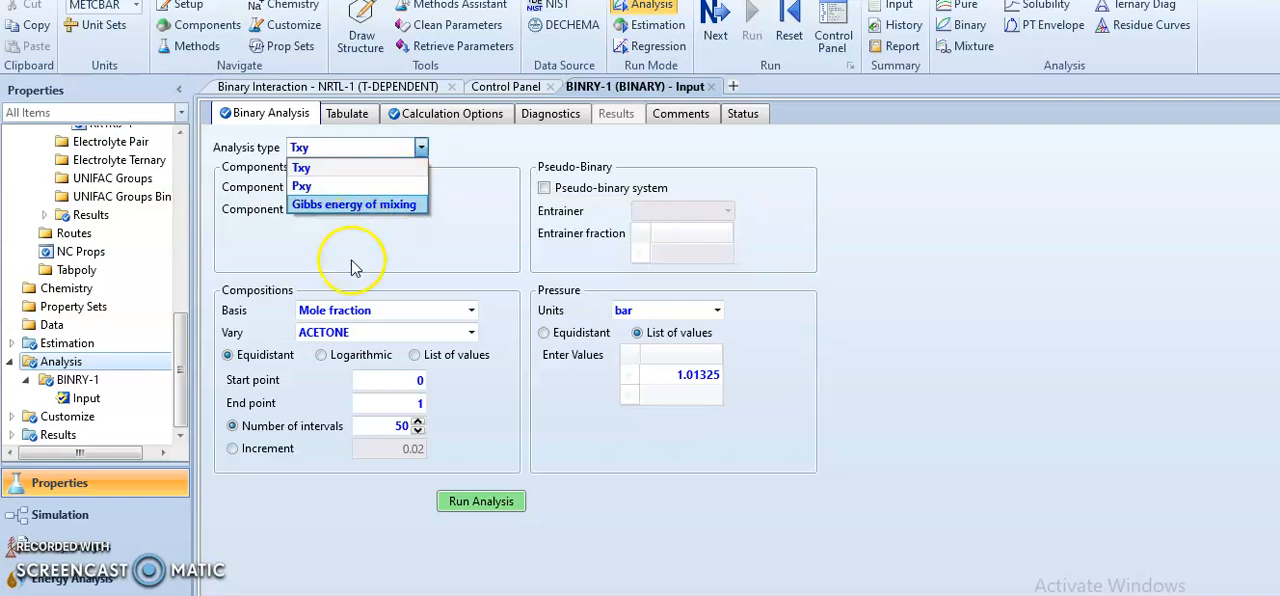
click(402, 188)
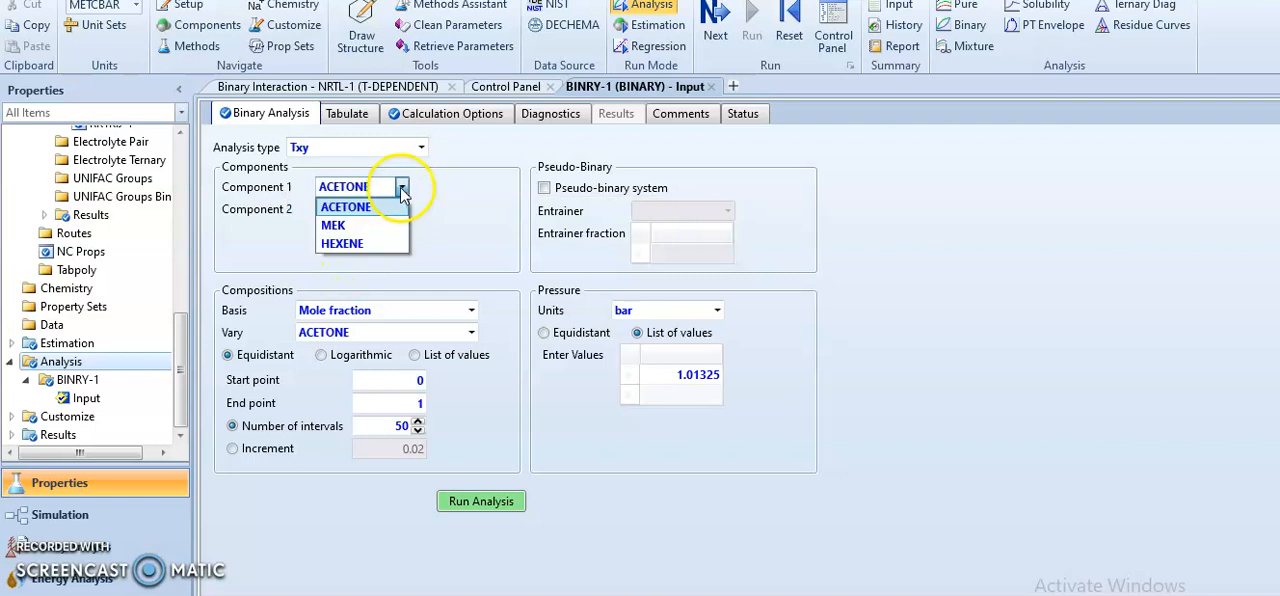
click(342, 244)
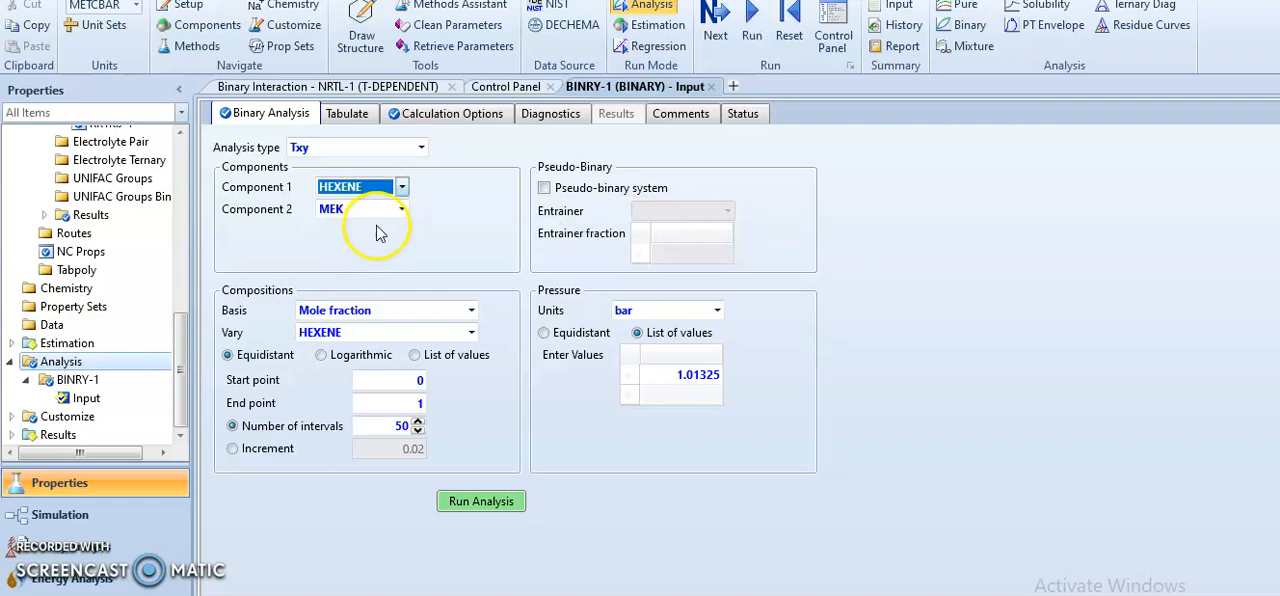
click(402, 208)
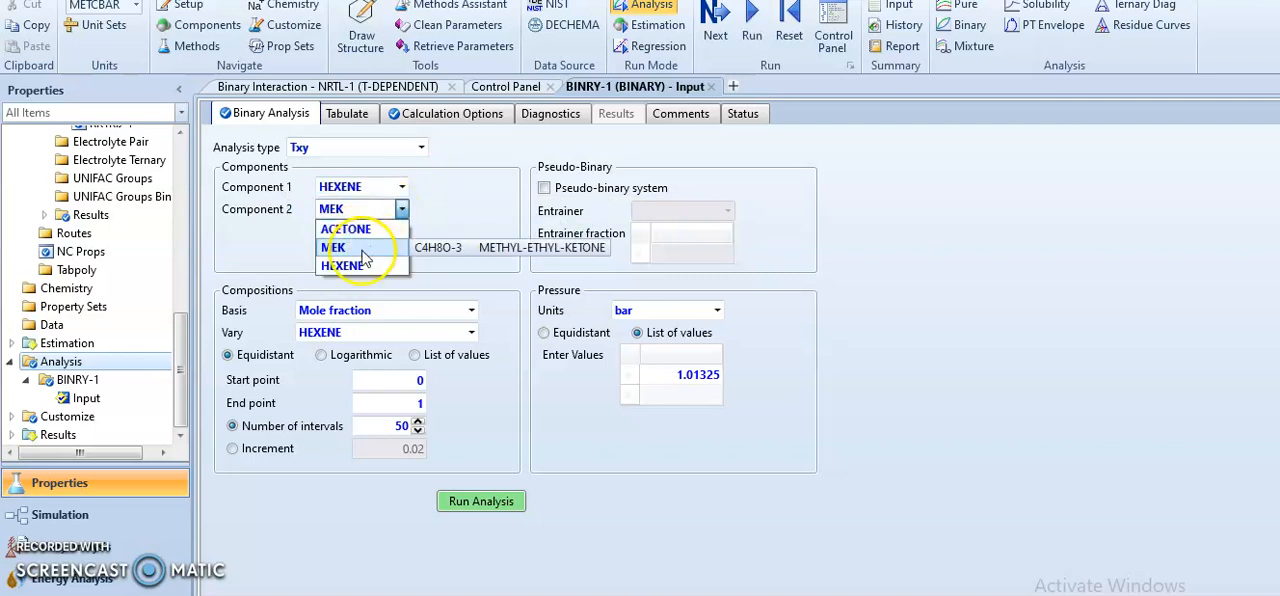
click(360, 248)
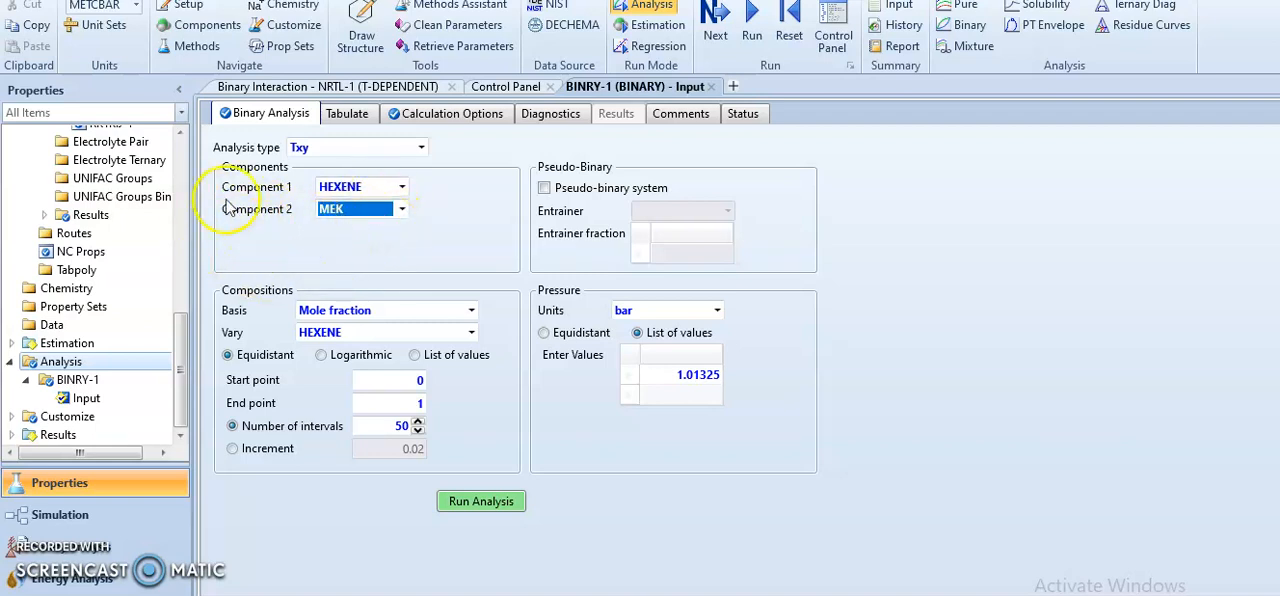
mouse_move(420, 208)
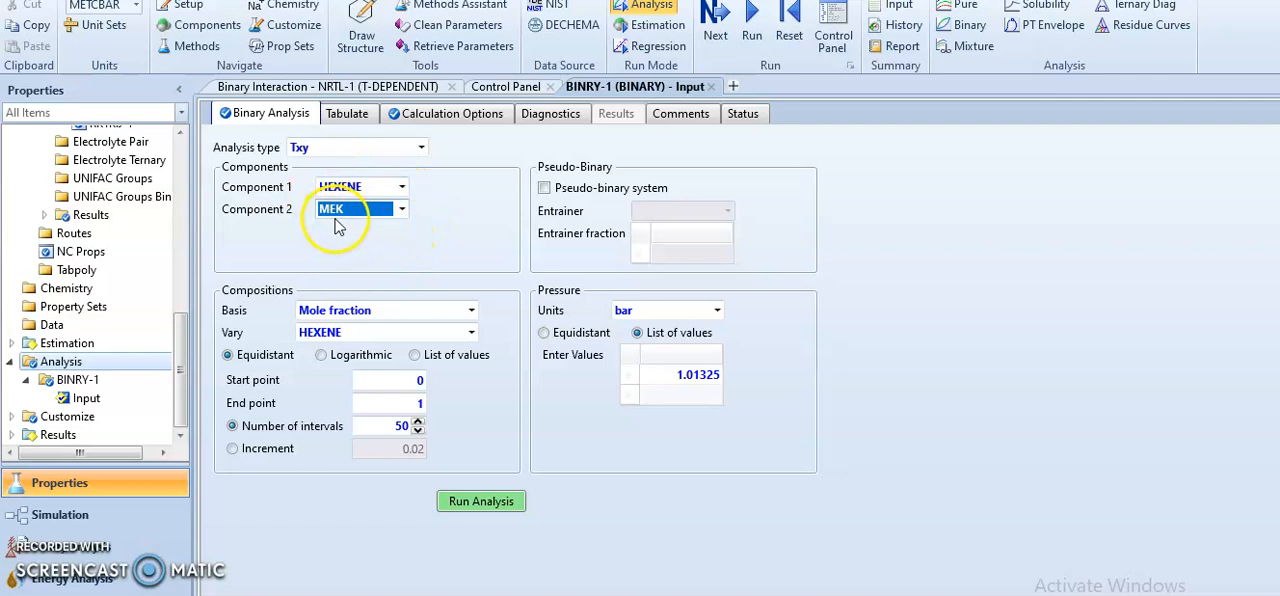
mouse_move(404, 218)
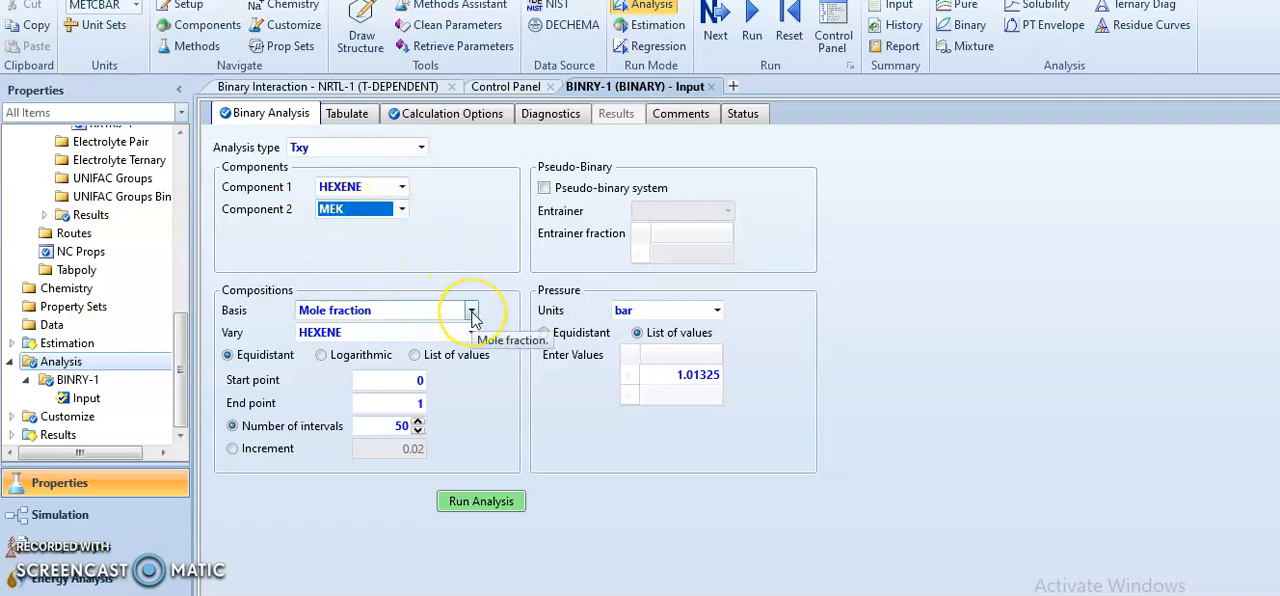
click(472, 310)
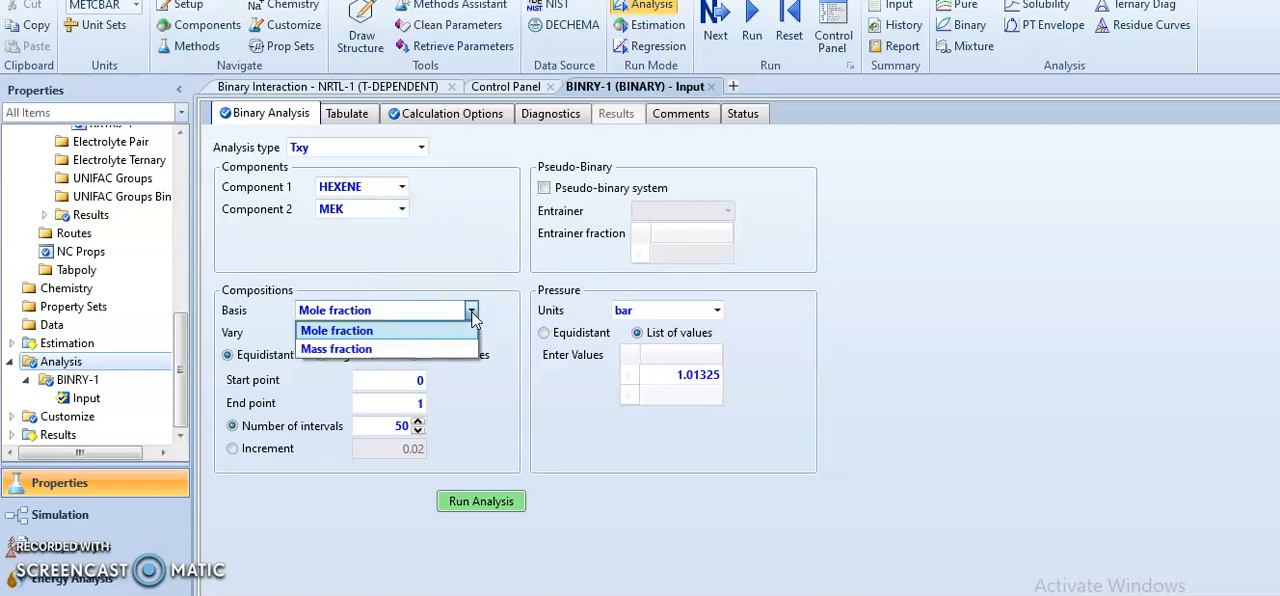
mouse_move(450, 336)
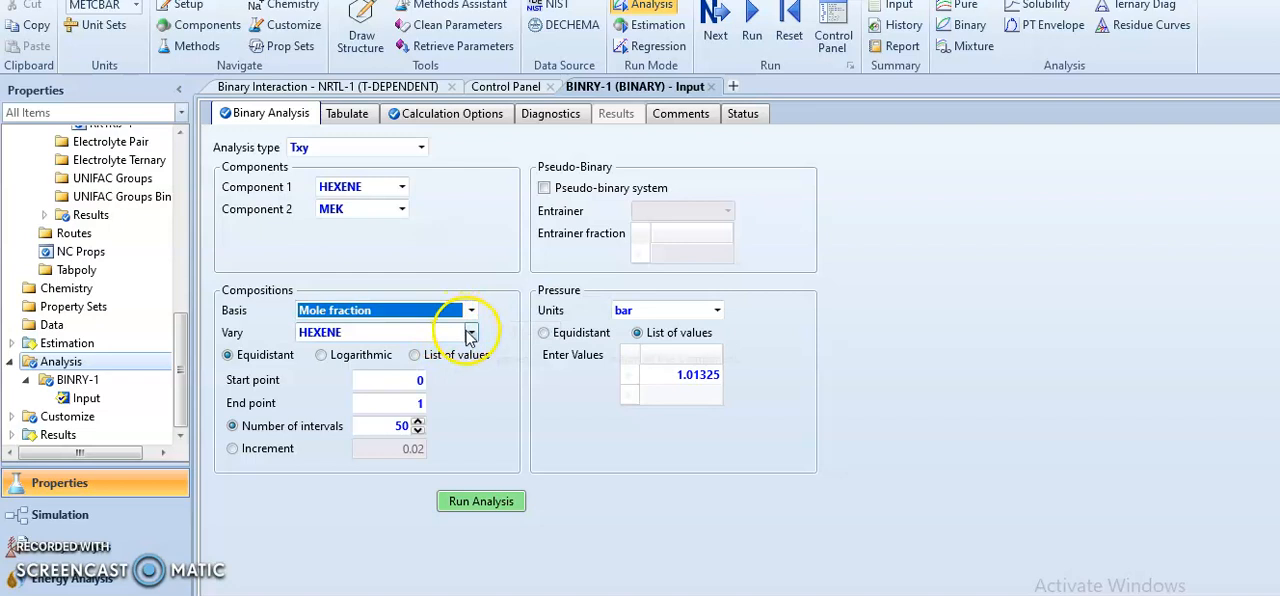
click(384, 332)
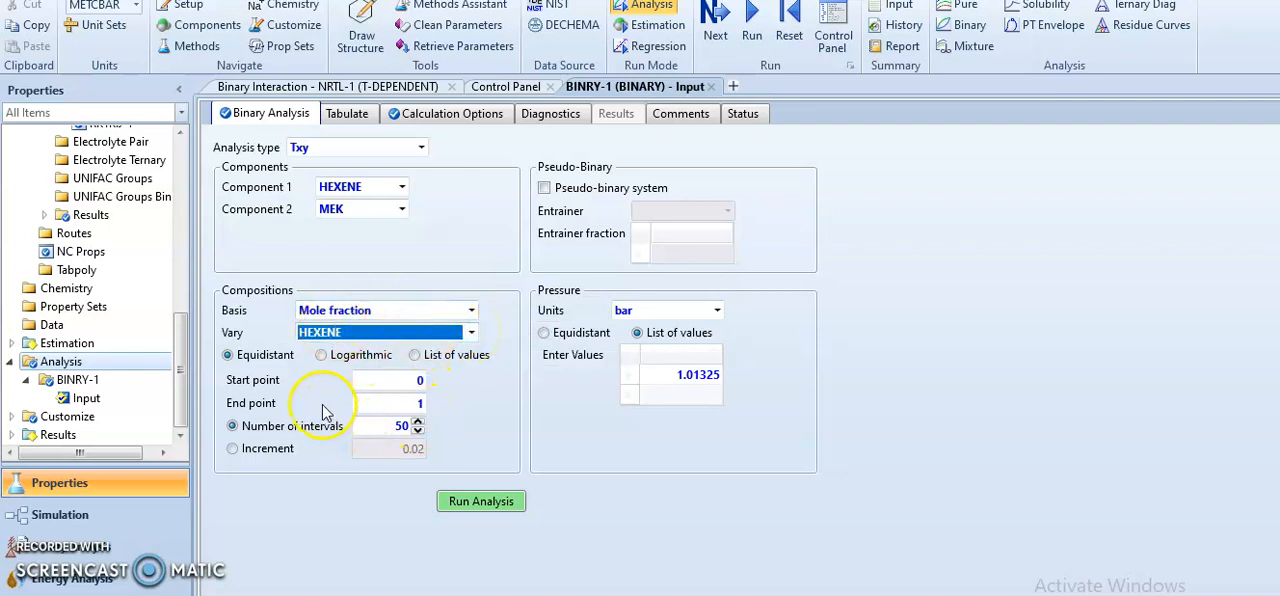
mouse_move(400, 310)
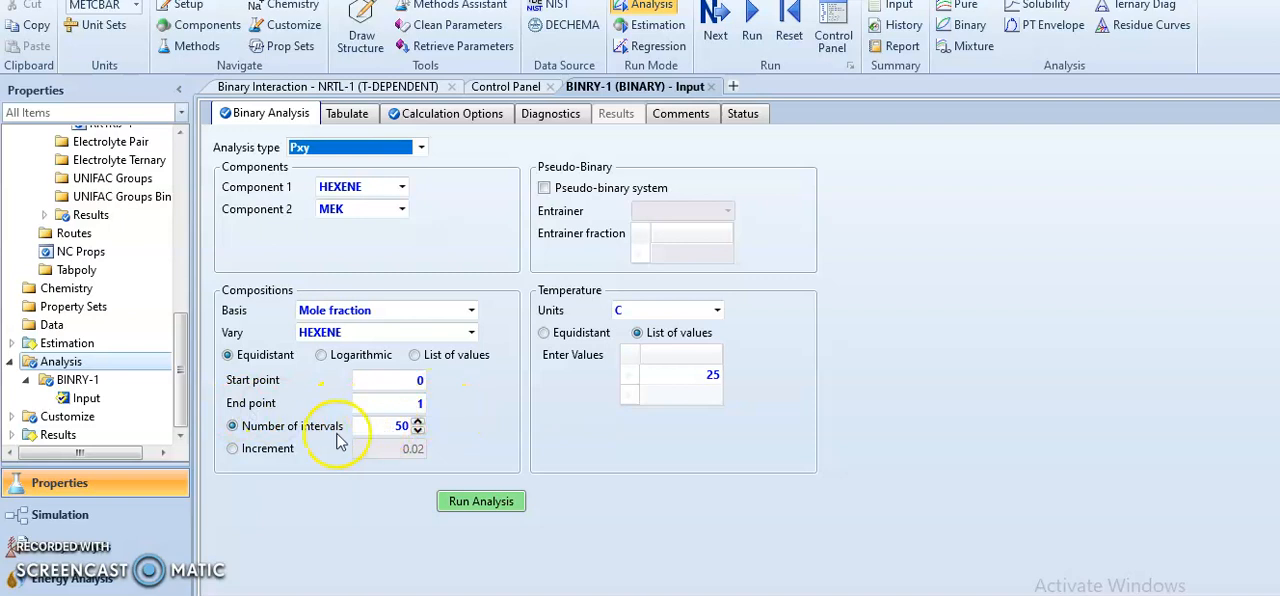
mouse_move(230, 448)
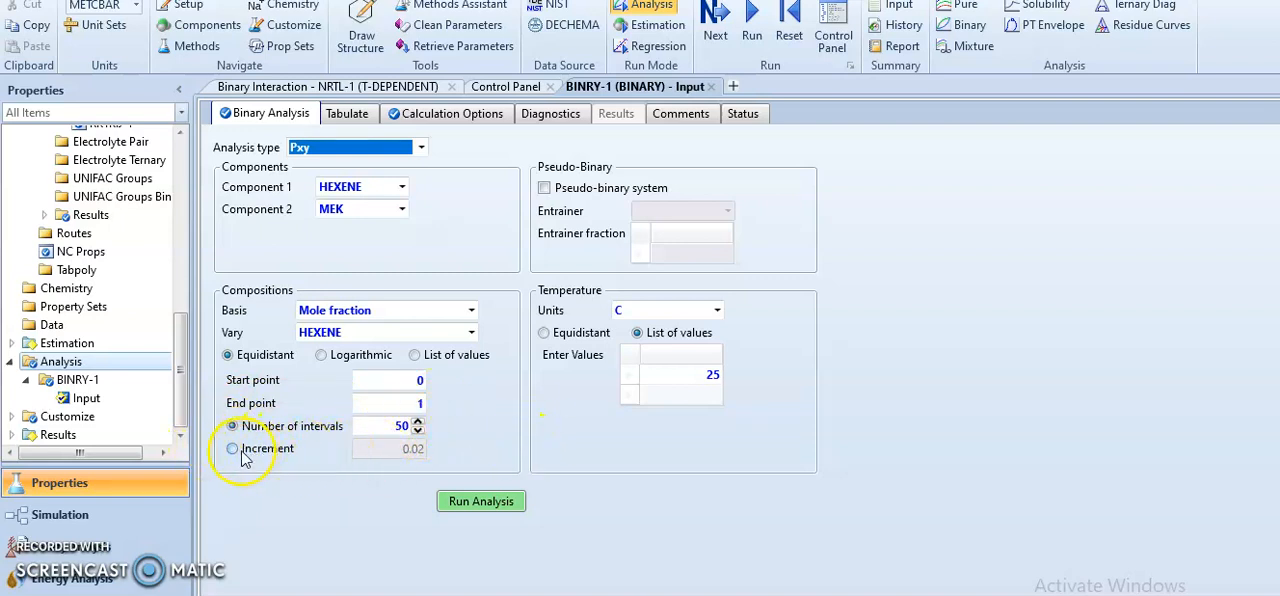
- Keep equal composition intervals for the Pxy study at 25 °C and run the analysis
click(232, 448)
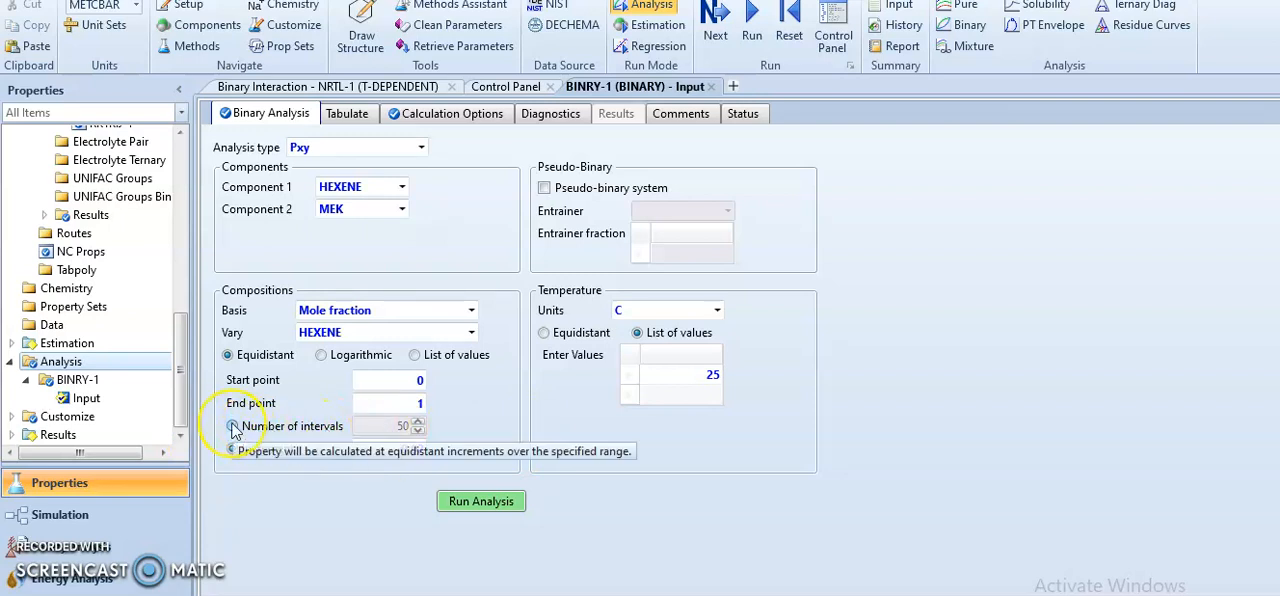
click(232, 426)
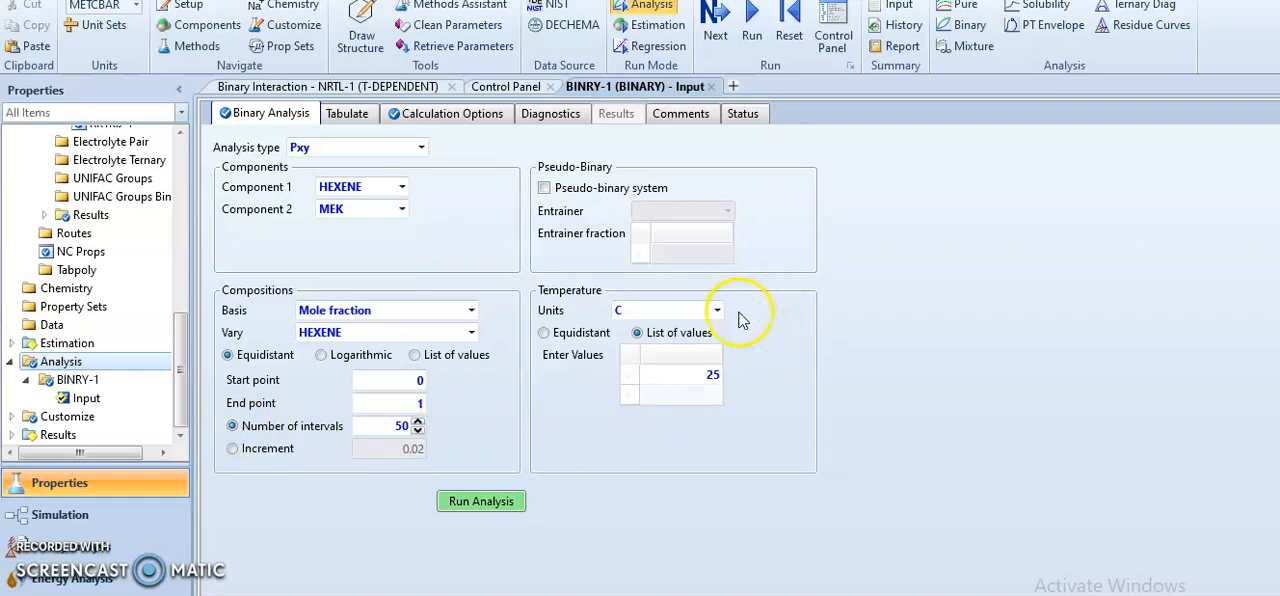
mouse_move(636, 466)
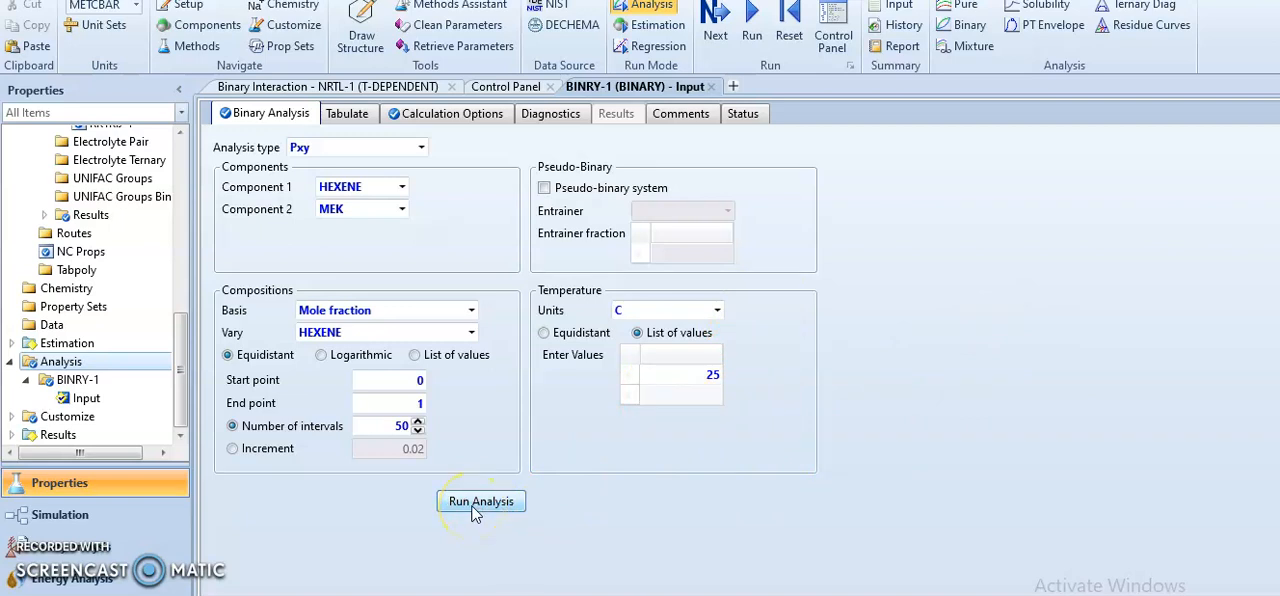
click(480, 500)
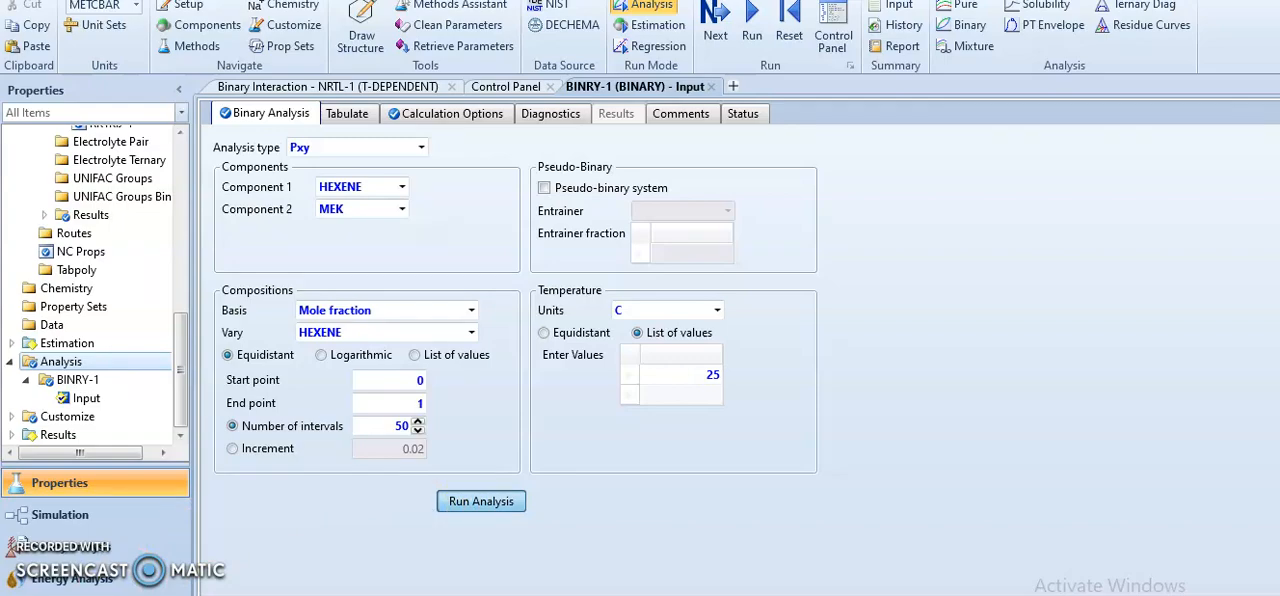
- Bring up the BINRY-1 P-xy plot with the liquid and vapour curves for HEXENE/MEK
click(480, 500)
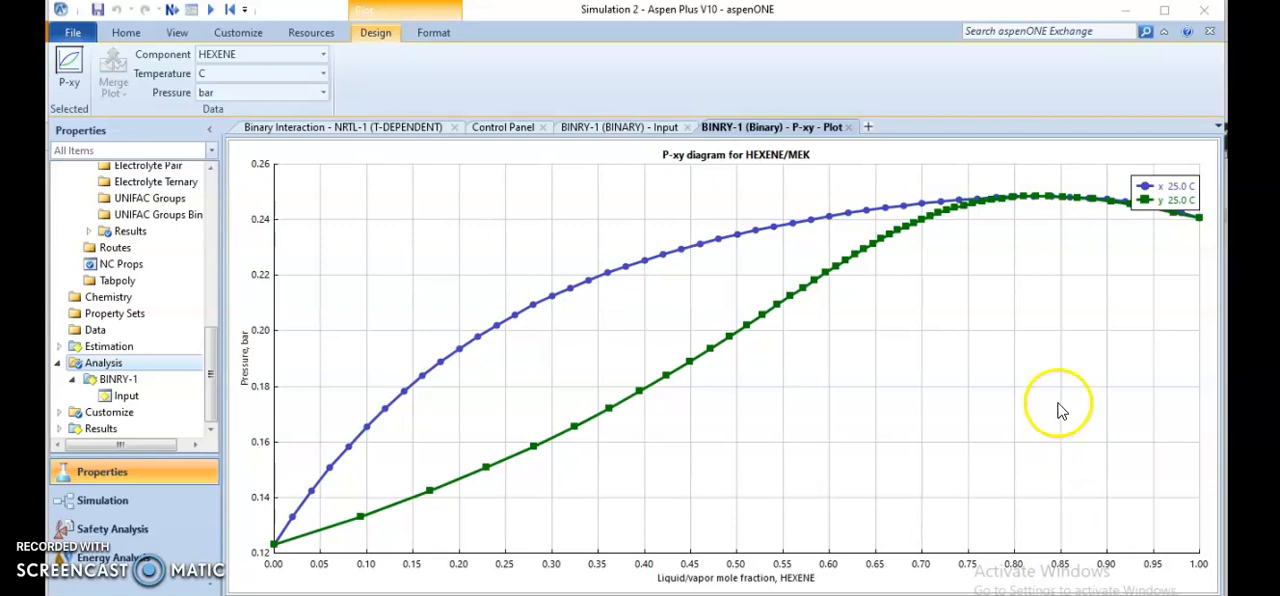
mouse_move(1040, 284)
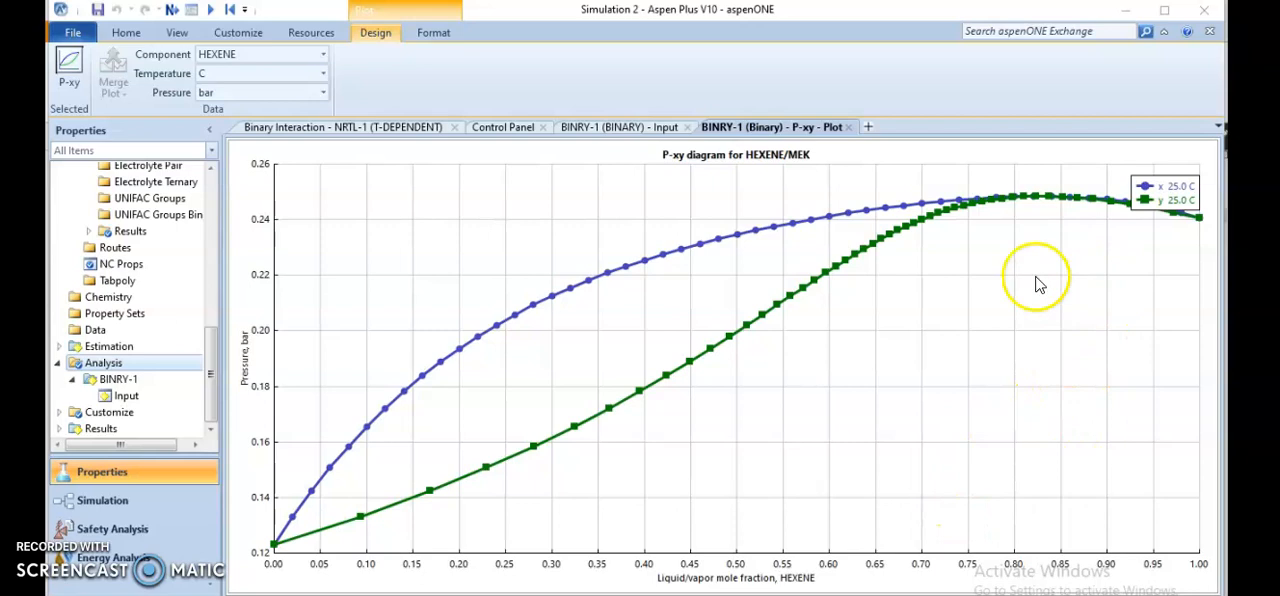
mouse_move(1032, 224)
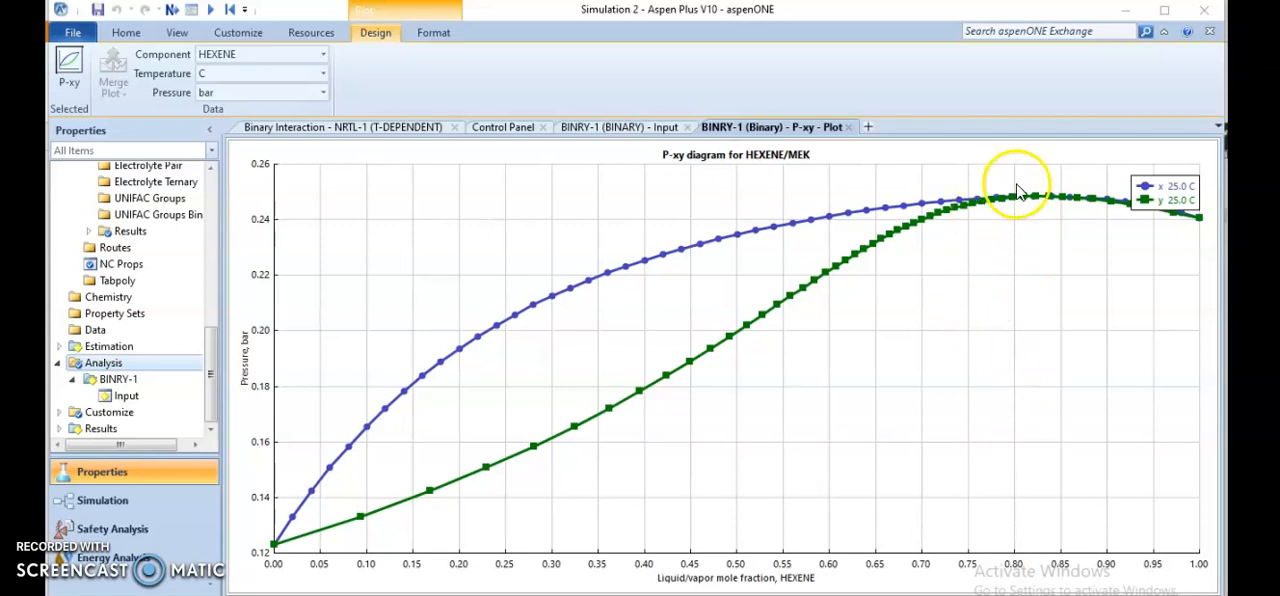
mouse_move(1024, 210)
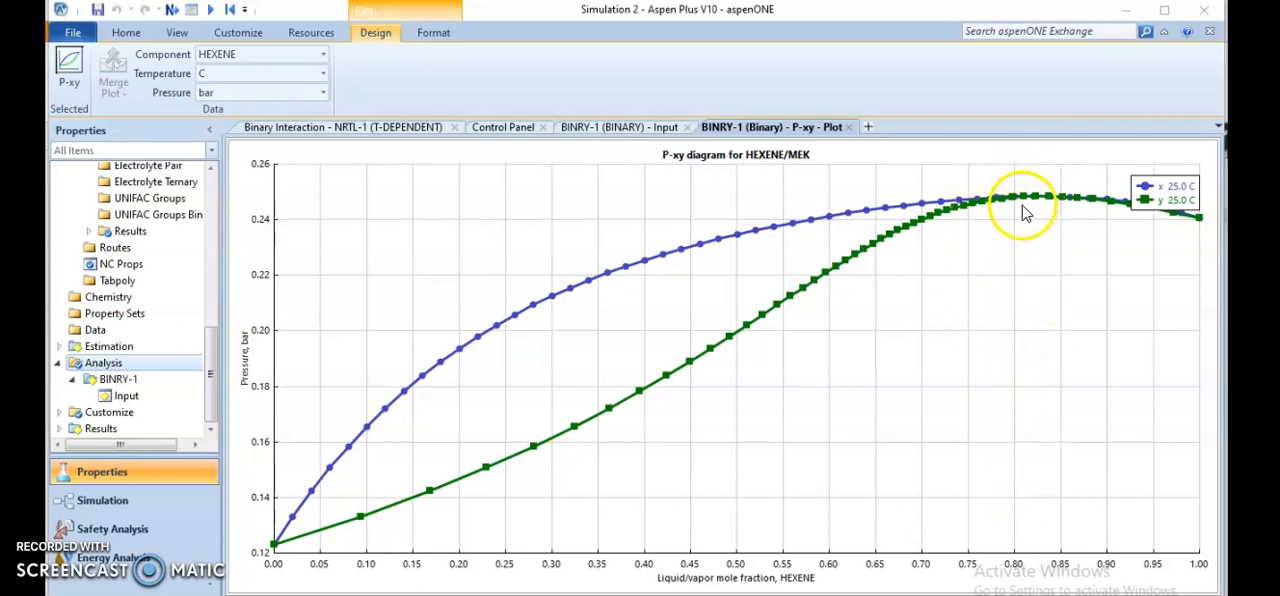
mouse_move(1004, 330)
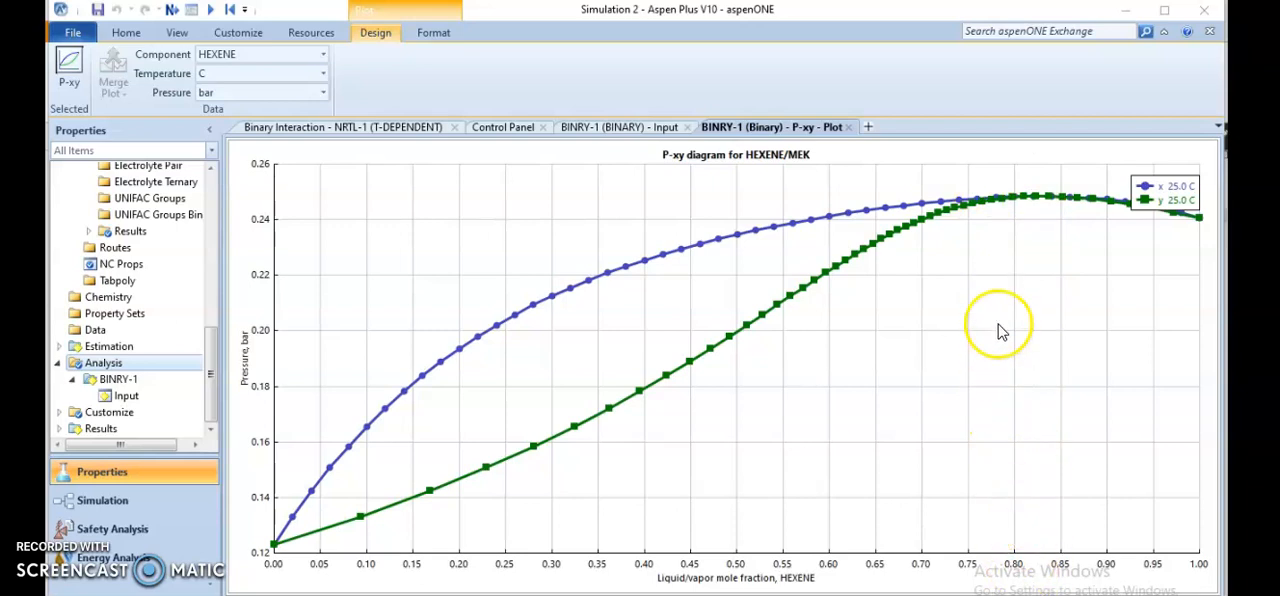
mouse_move(1012, 188)
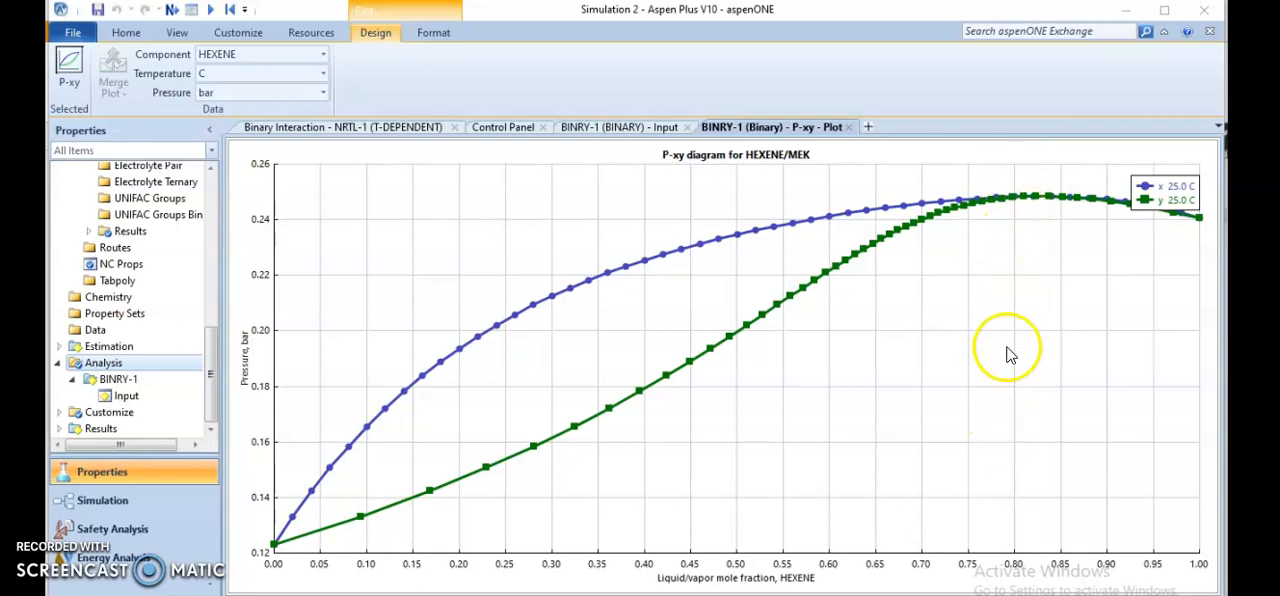
mouse_move(744, 340)
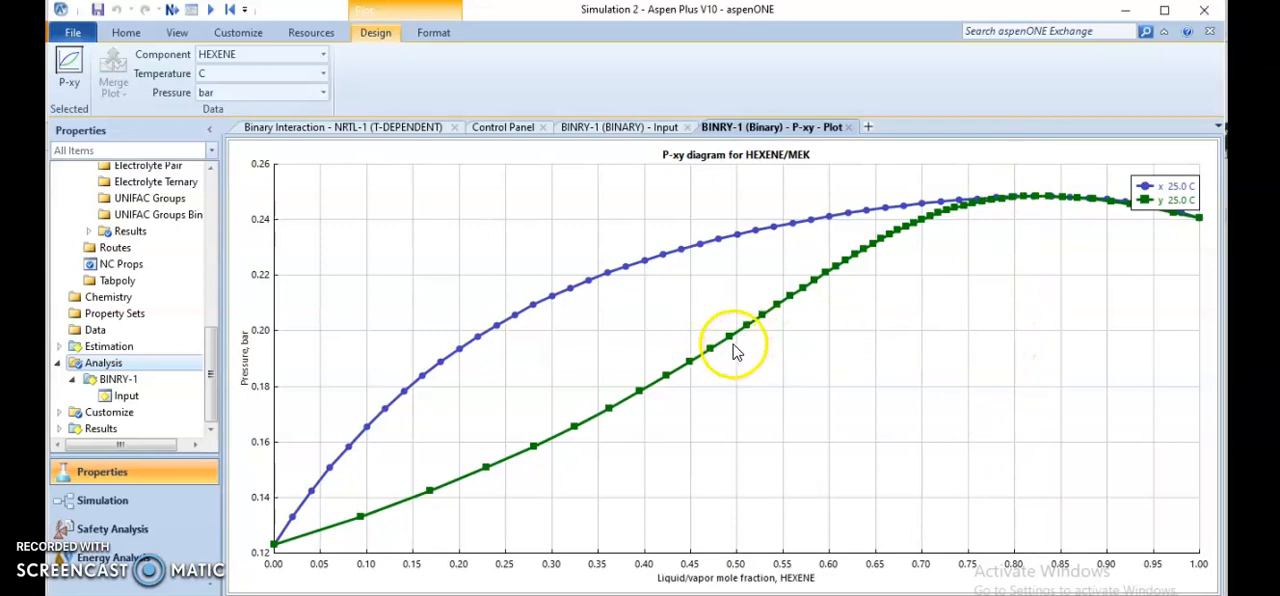
- Enable Show Tracker from the plot's right-click menu to read HEXENE fraction and pressure
right_click(724, 340)
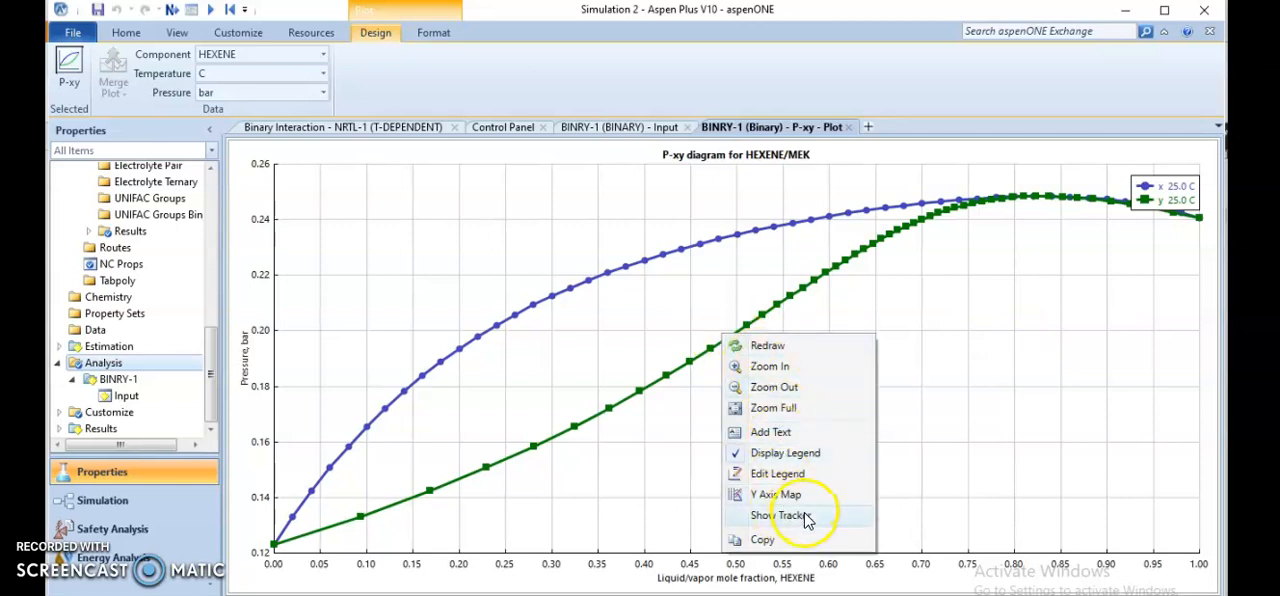
click(780, 516)
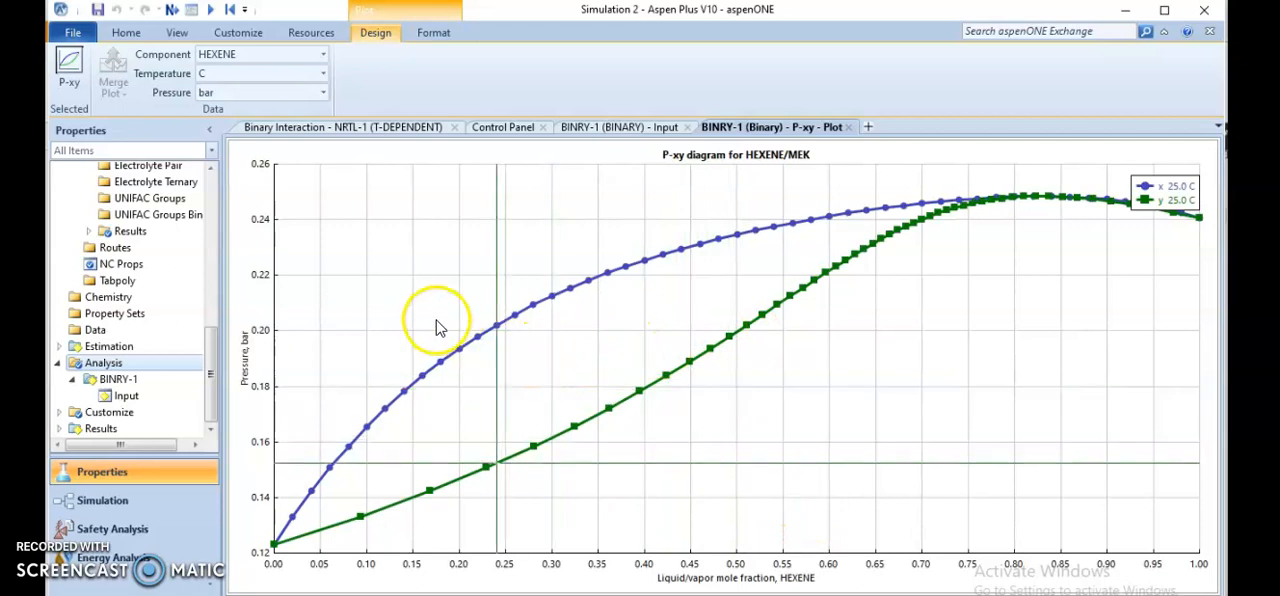
mouse_move(632, 380)
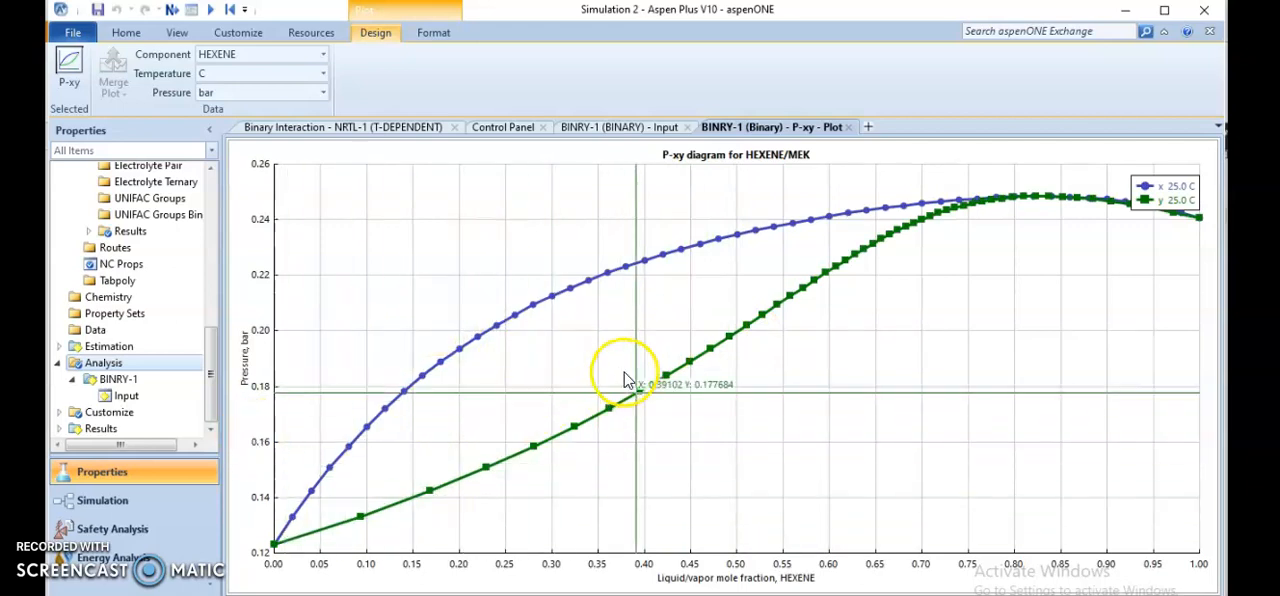
mouse_move(656, 370)
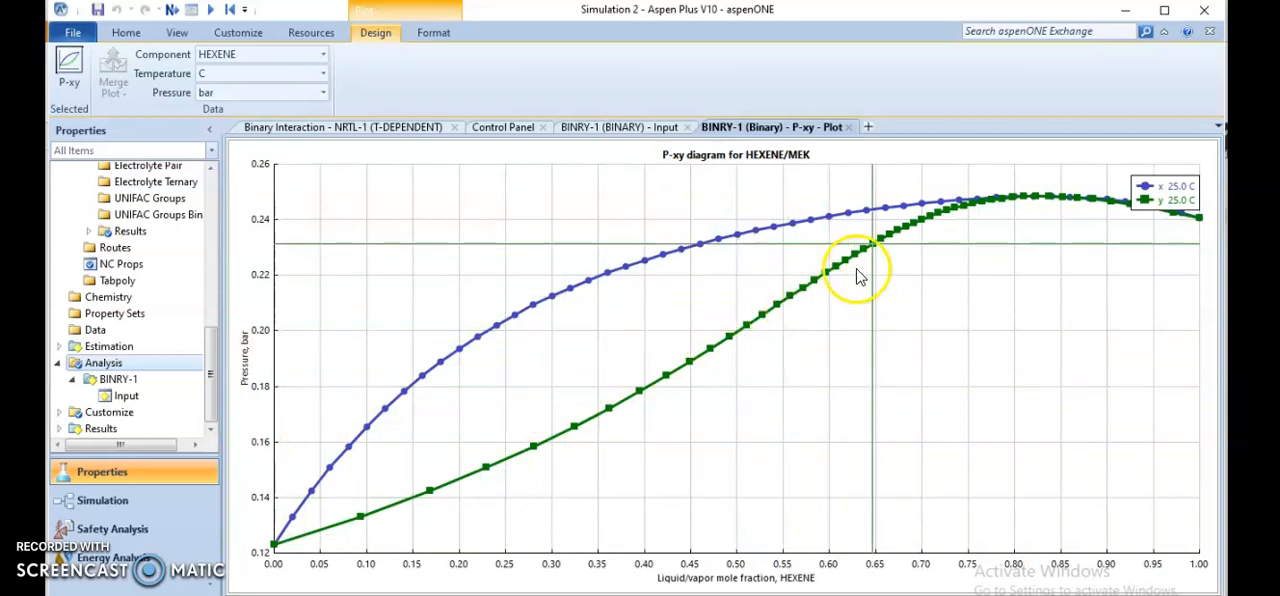
mouse_move(1032, 222)
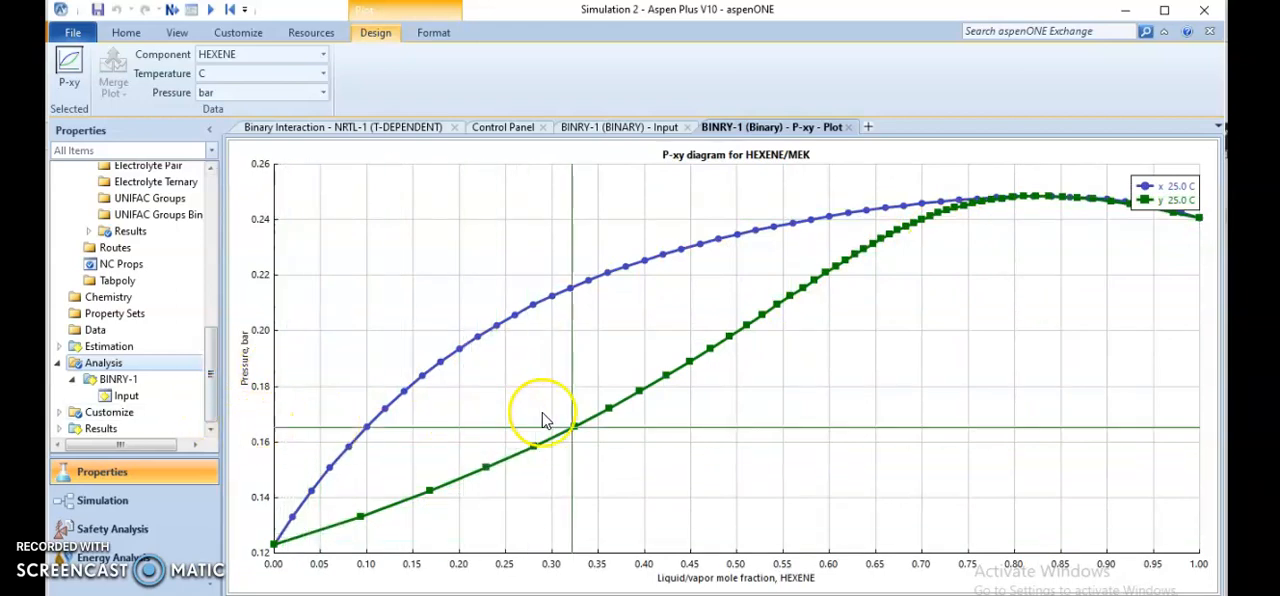
mouse_move(664, 390)
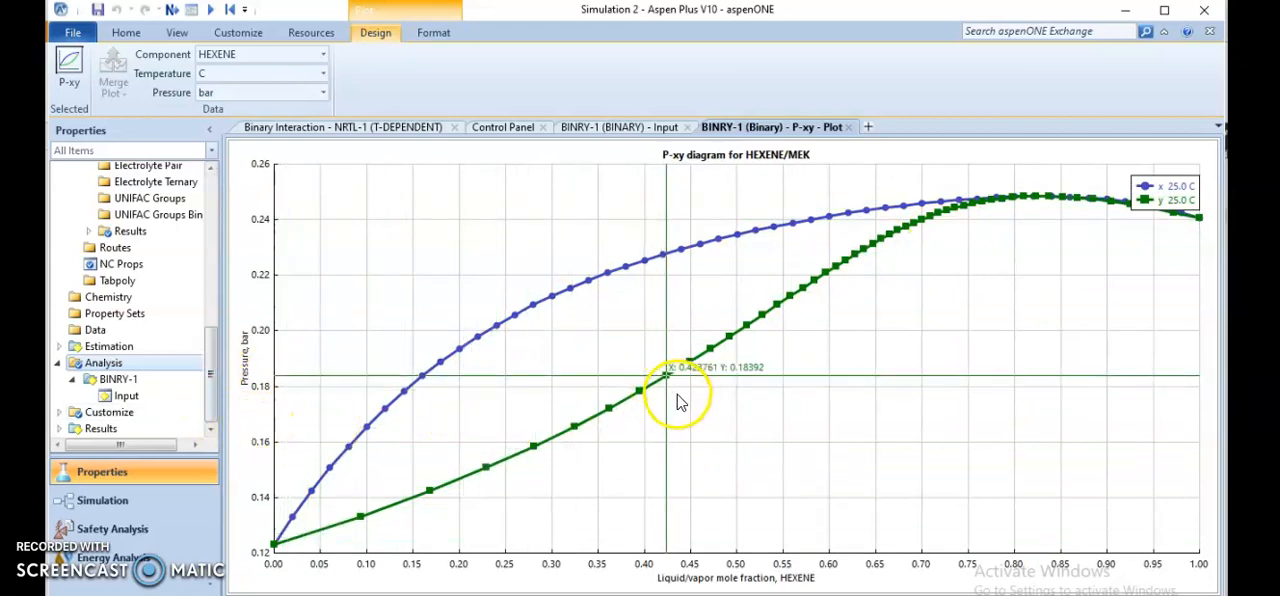
mouse_move(736, 502)
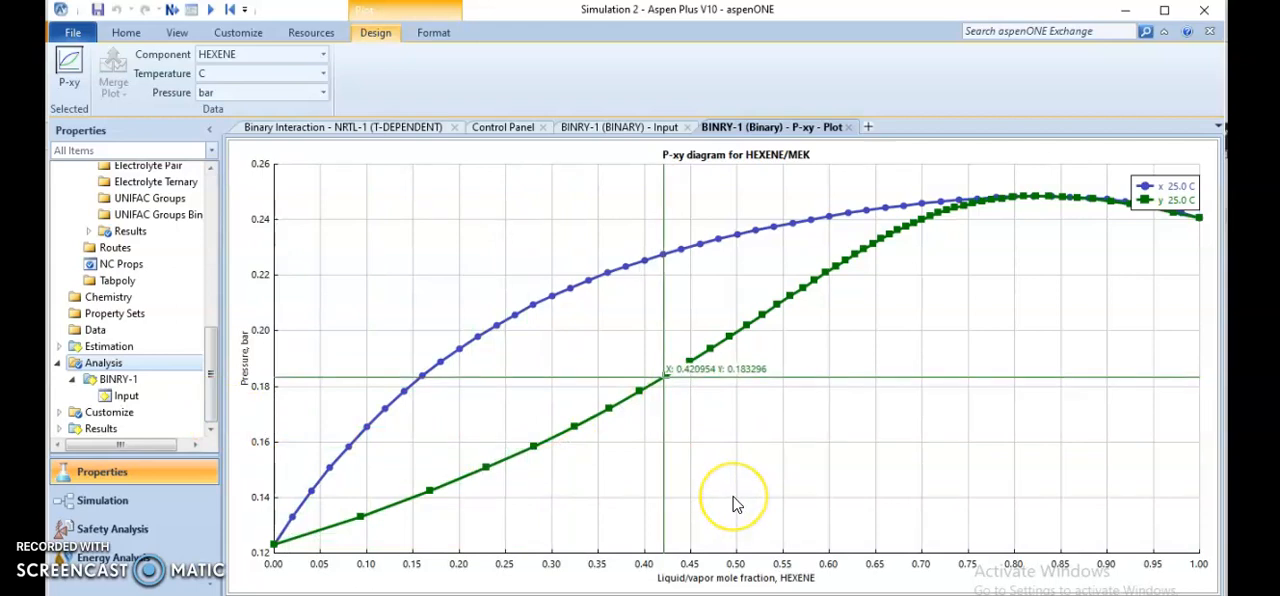
mouse_move(736, 500)
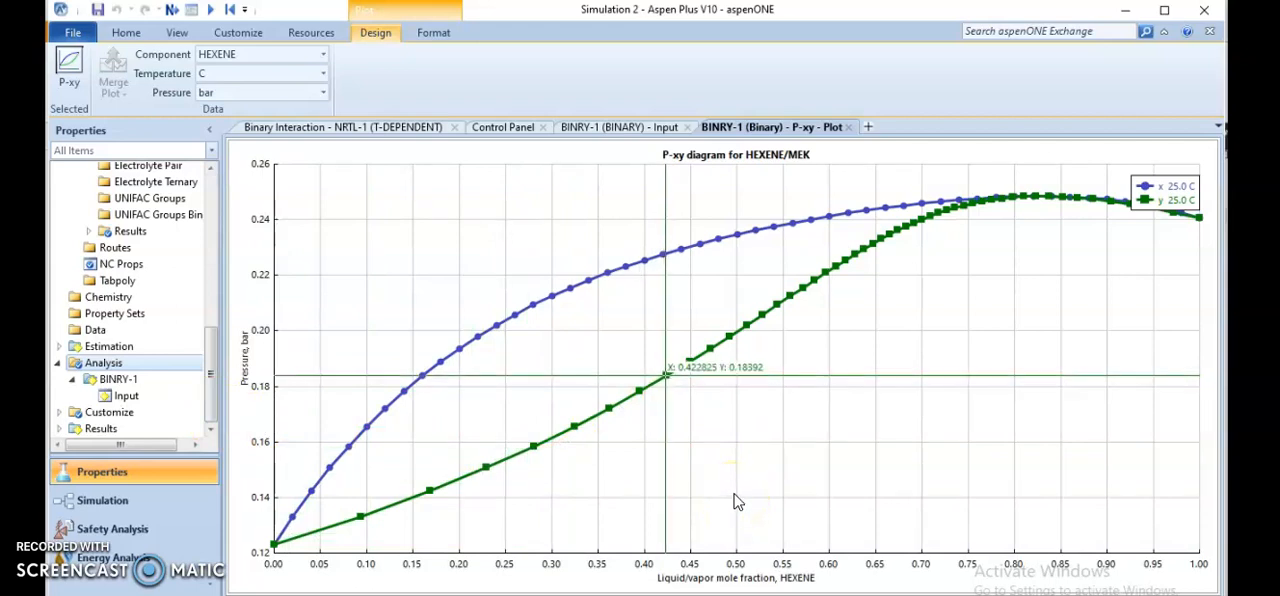
mouse_move(744, 488)
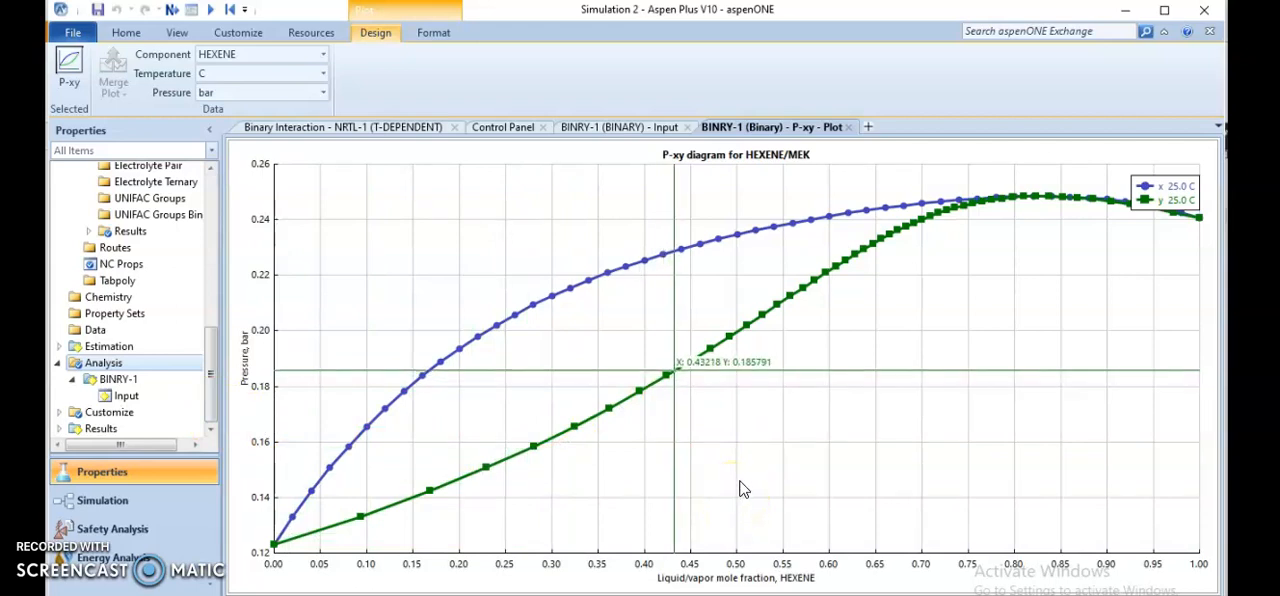